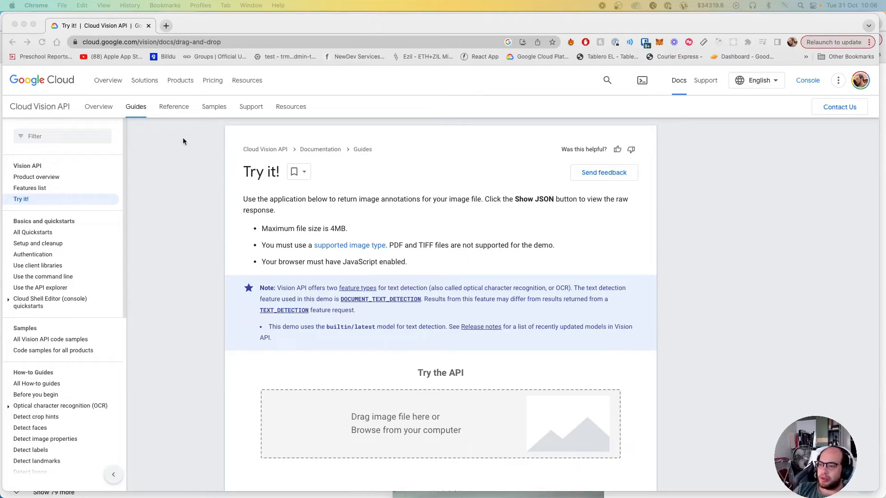
mouse_move(221, 222)
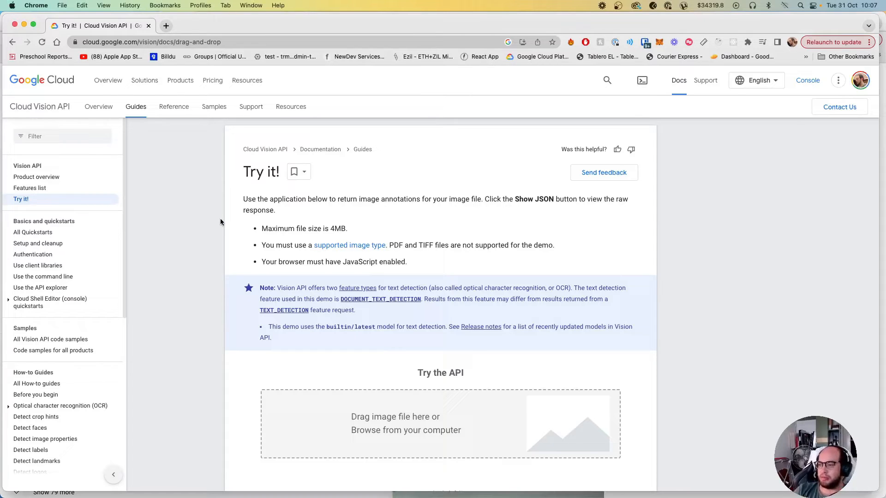
Upload ado-logo.png from Documents, pass the reCAPTCHA, and get Objects results: Hat at 85%
scroll(down, 3)
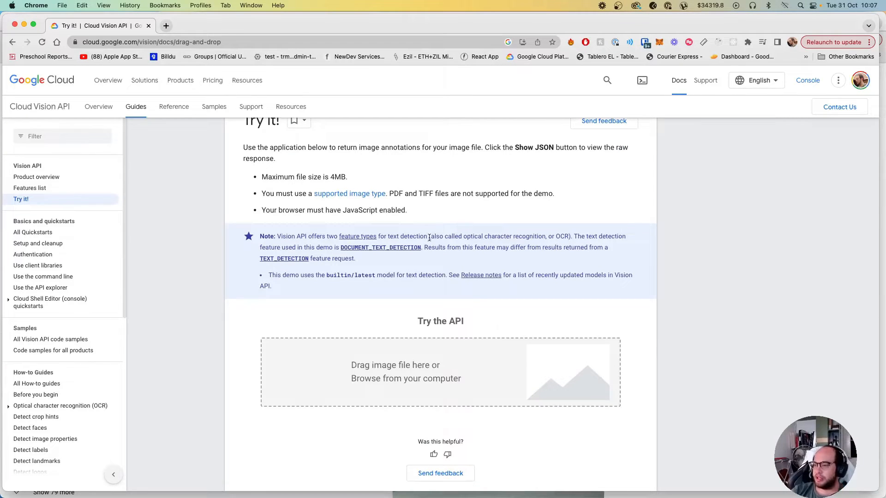
scroll(up, 3)
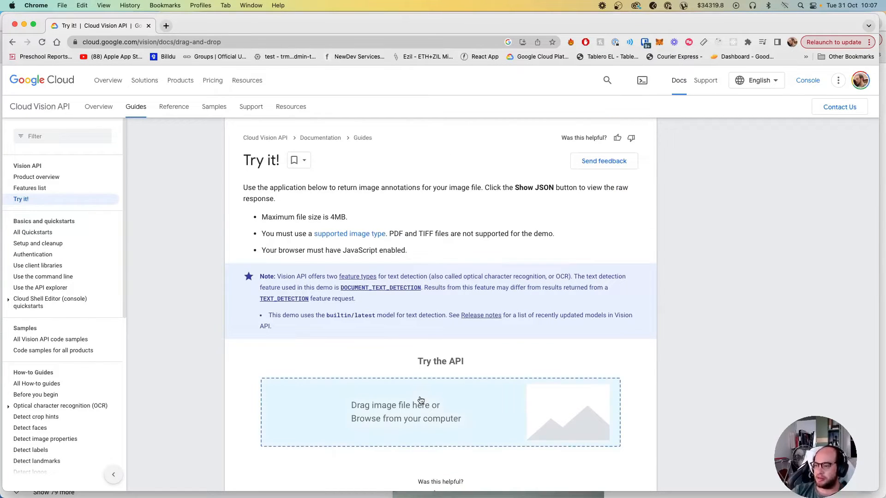
scroll(down, 3)
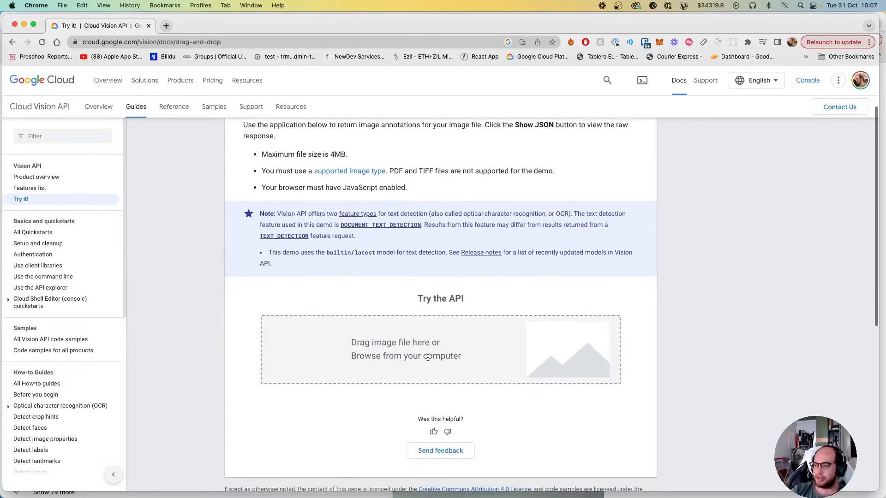
scroll(down, 3)
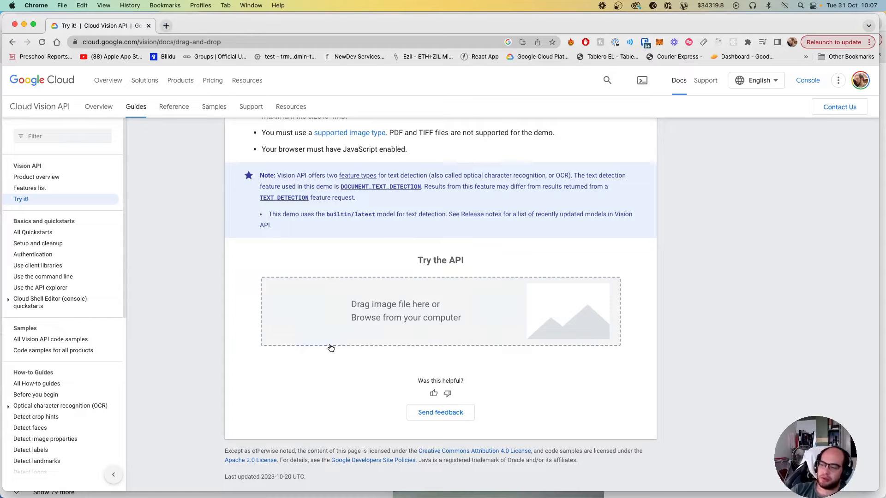
mouse_move(357, 331)
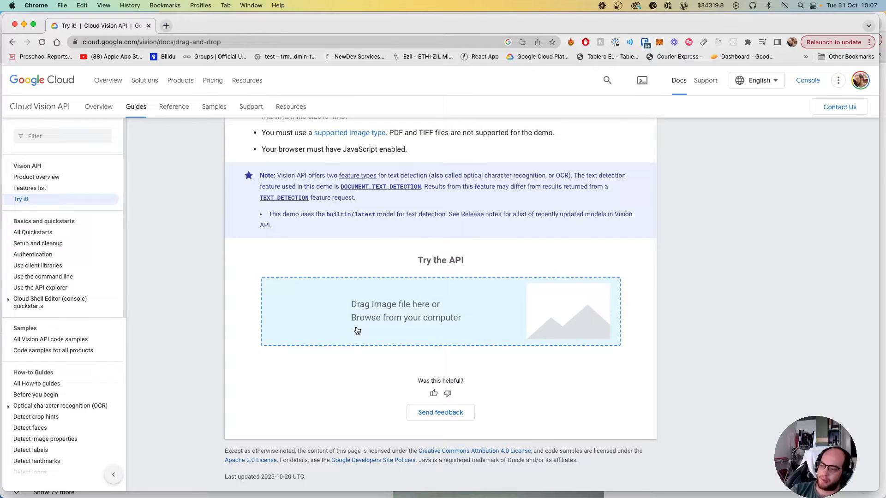
click(405, 318)
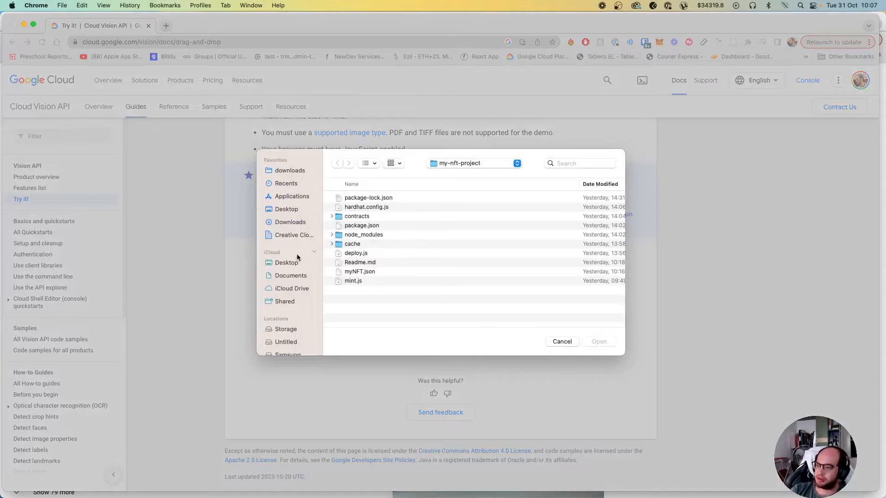
click(291, 275)
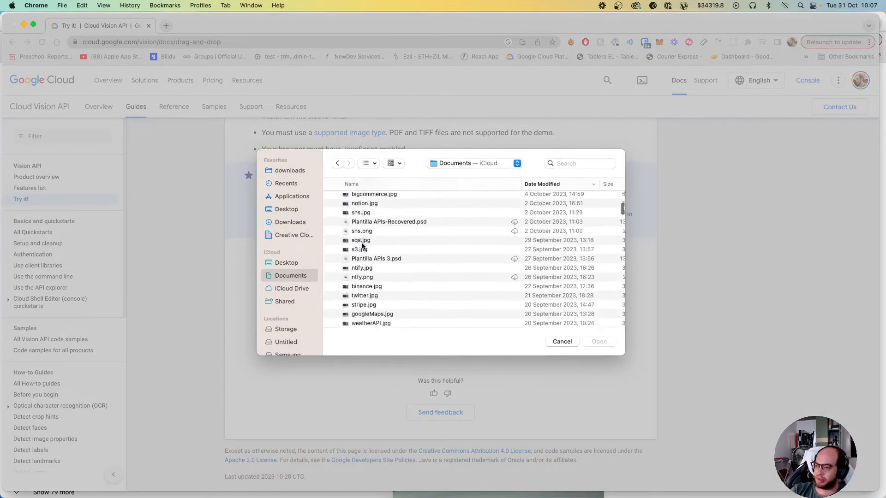
click(561, 342)
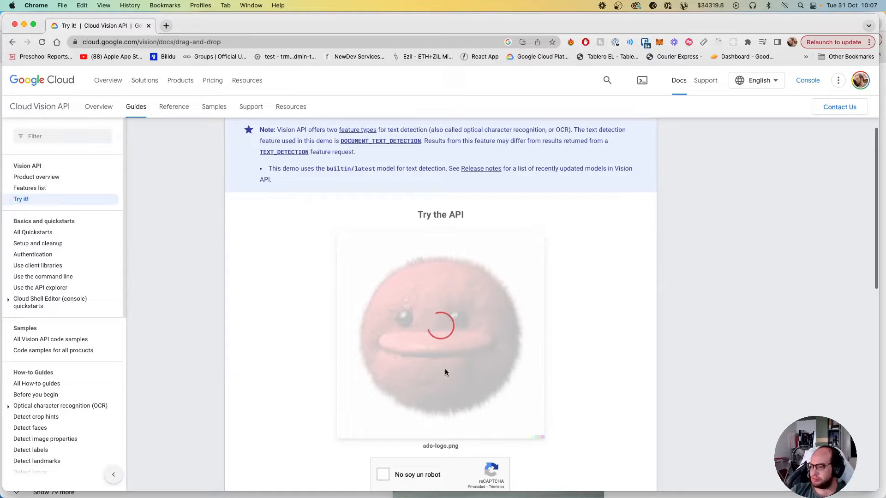
scroll(down, 3)
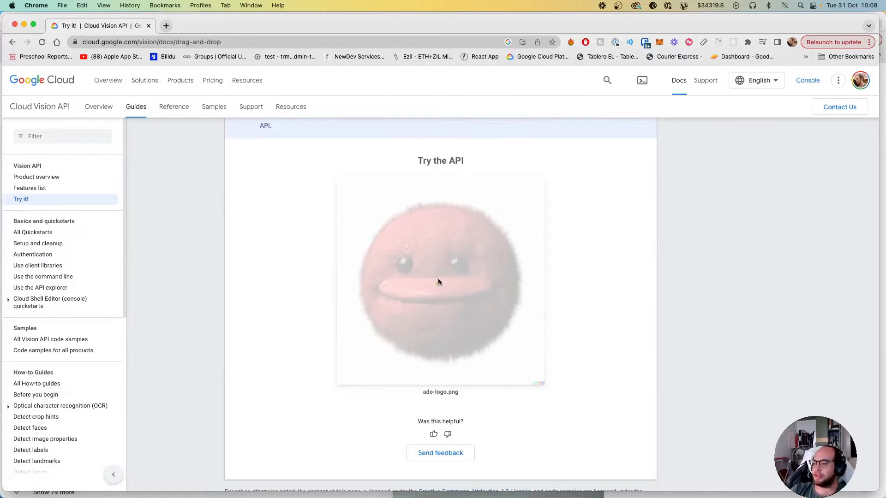
click(440, 279)
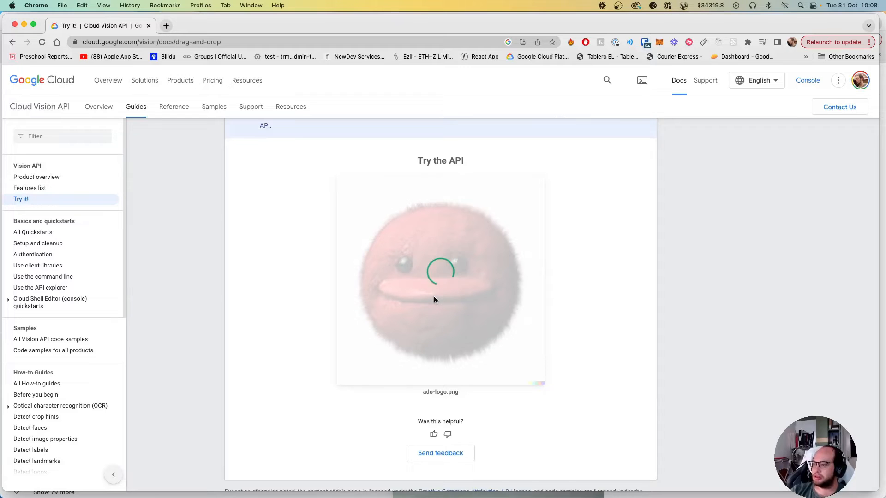
scroll(down, 3)
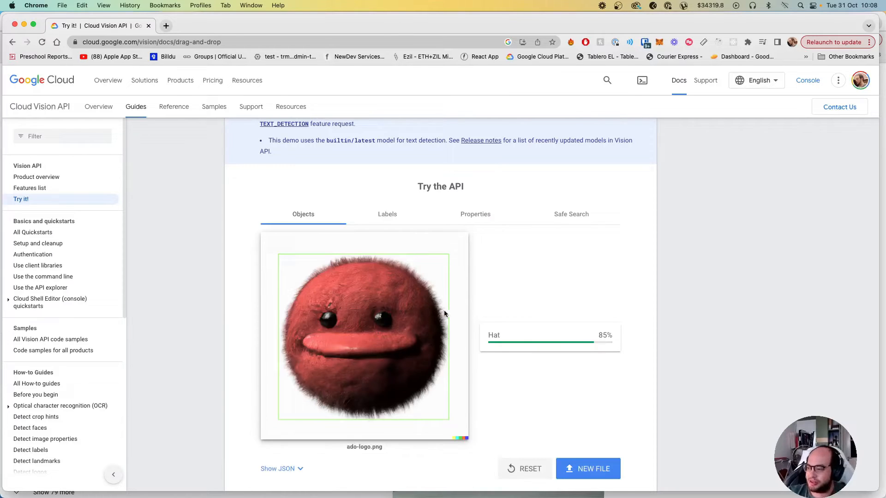
Scroll through the labels detected in ado-logo.png on the Labels tab
scroll(down, 3)
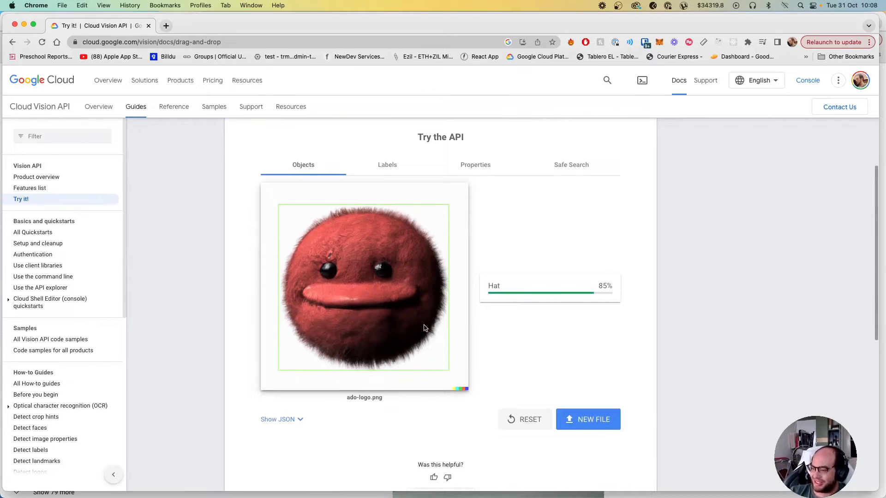
mouse_move(406, 172)
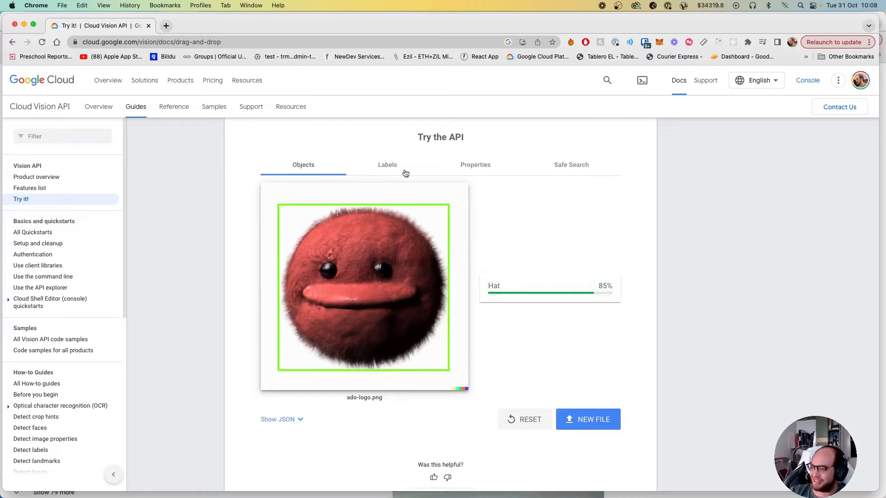
click(387, 164)
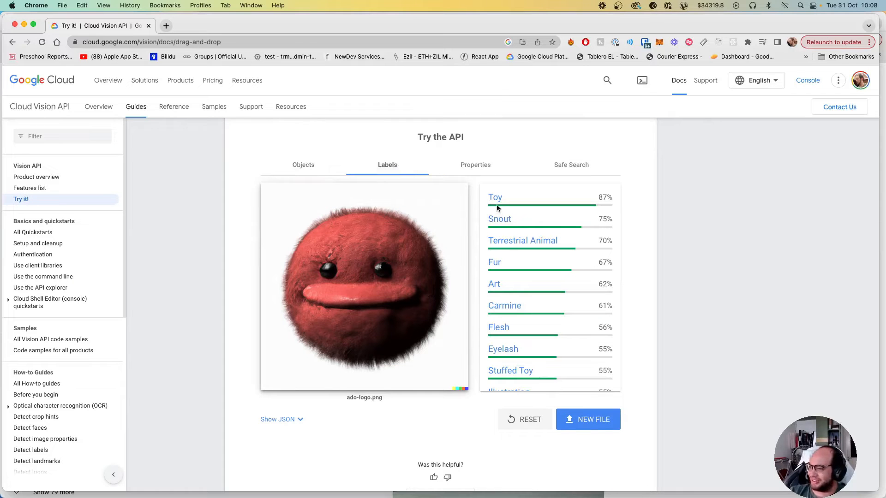
mouse_move(502, 285)
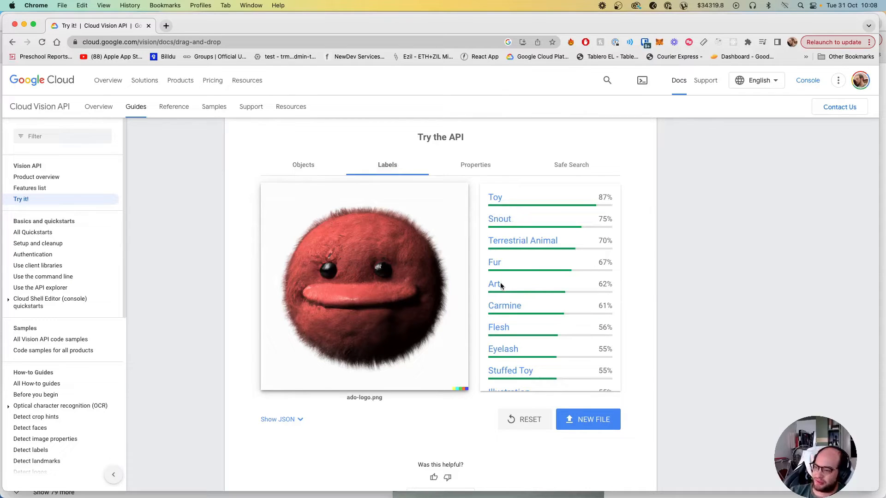
mouse_move(524, 331)
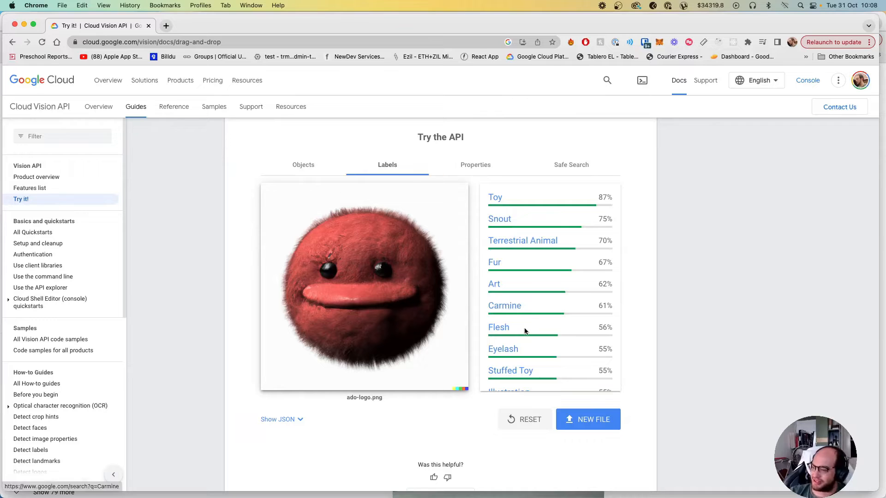
scroll(down, 3)
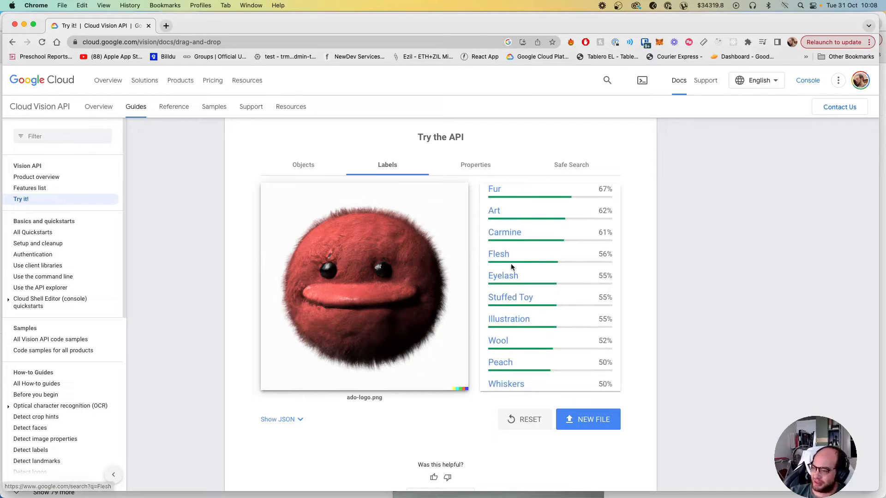
scroll(down, 3)
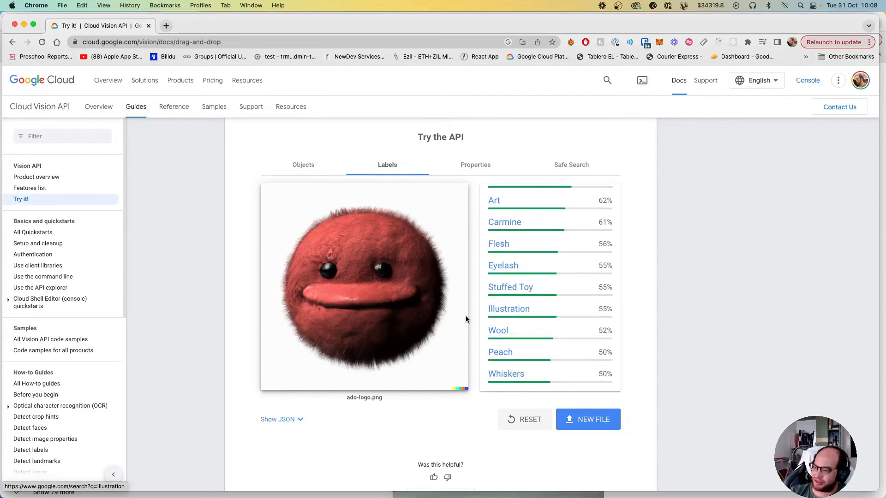
mouse_move(382, 247)
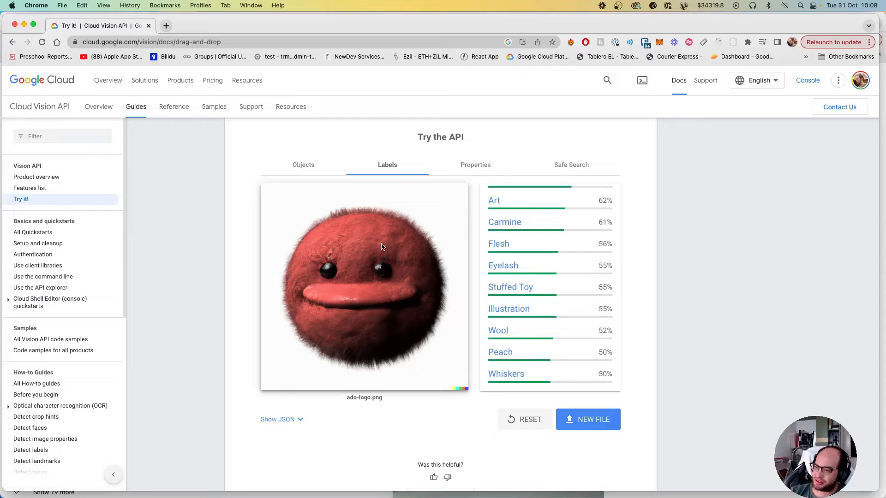
mouse_move(507, 202)
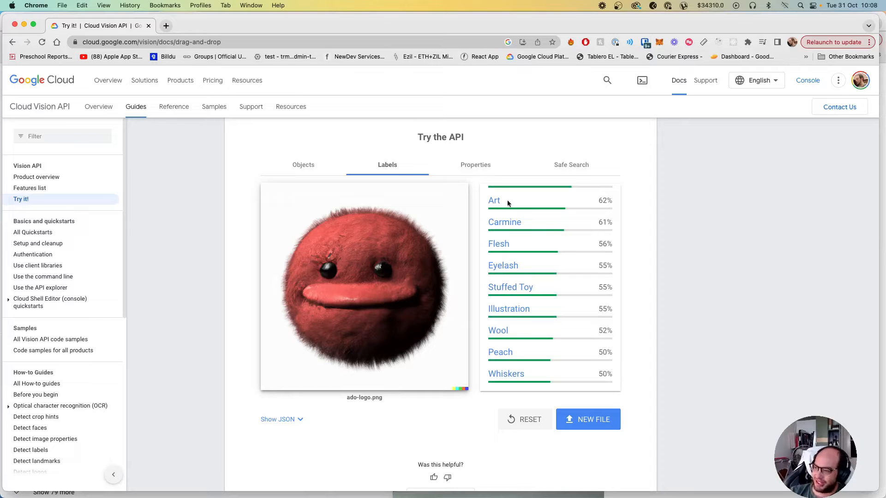
Review the logo's Dominant Colors and Crop Hints on the Properties tab
click(475, 164)
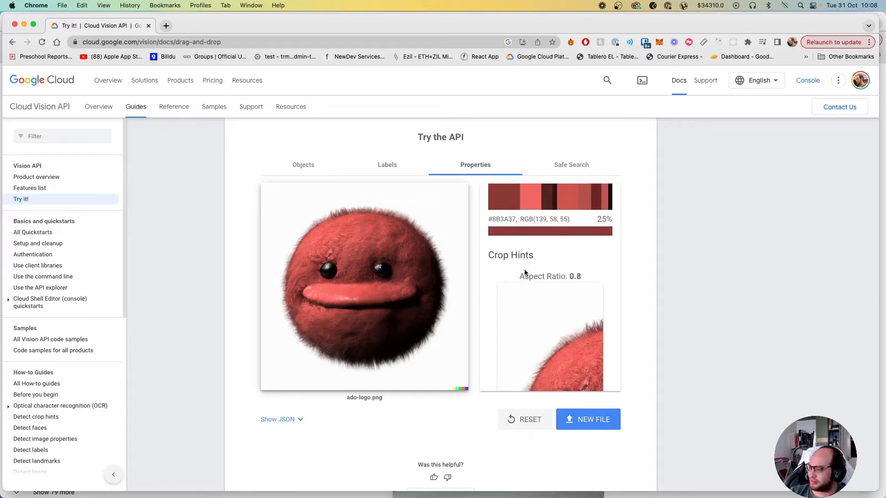
scroll(down, 3)
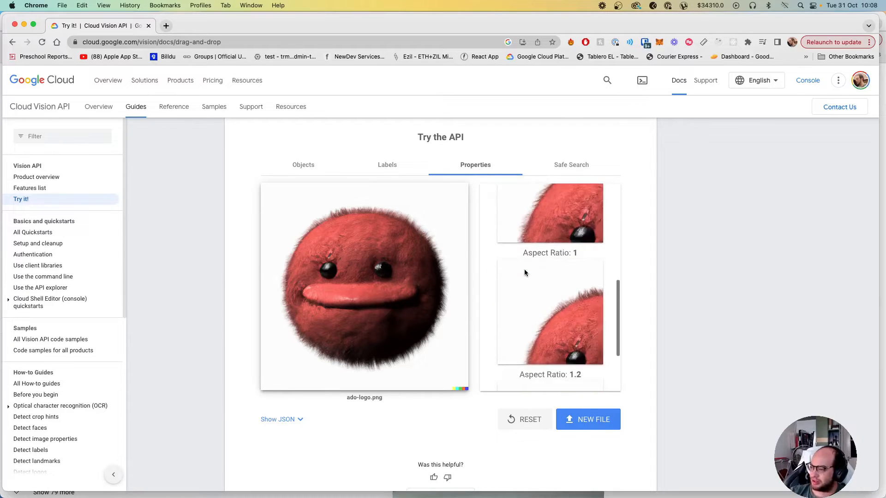
scroll(up, 3)
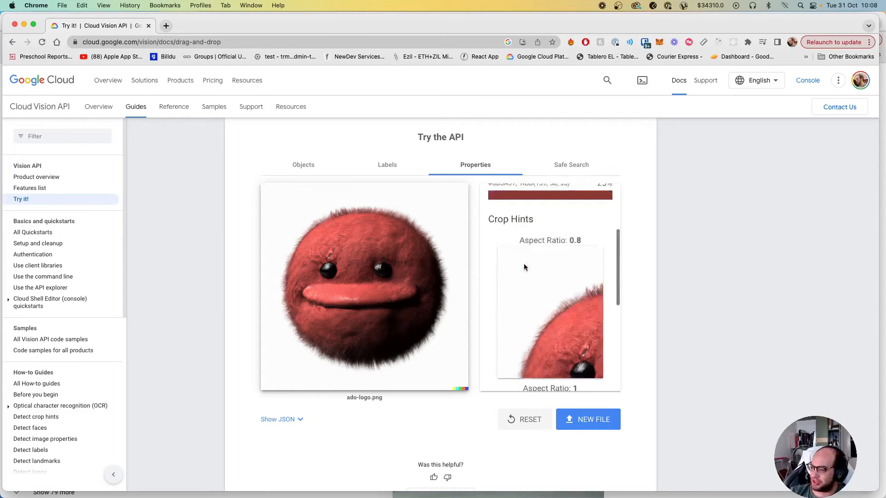
scroll(up, 3)
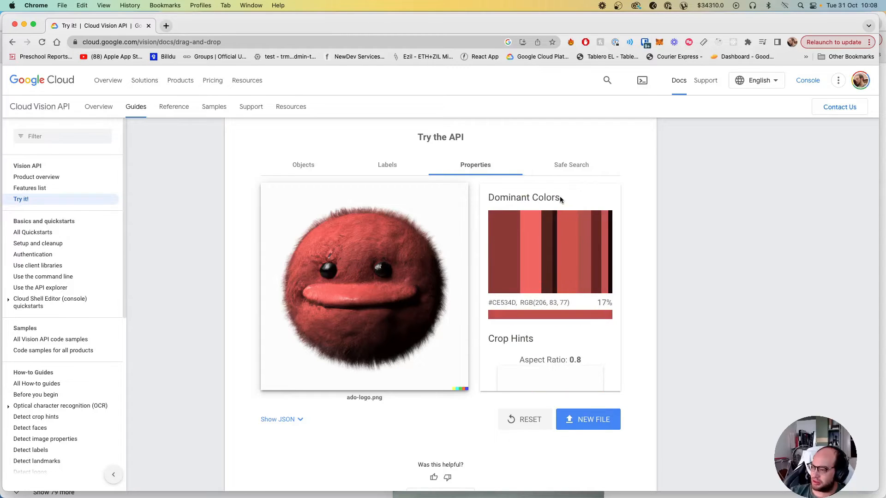
View Safe Search ratings for ado-logo.png: Spoof possible, all others unlikely
click(571, 164)
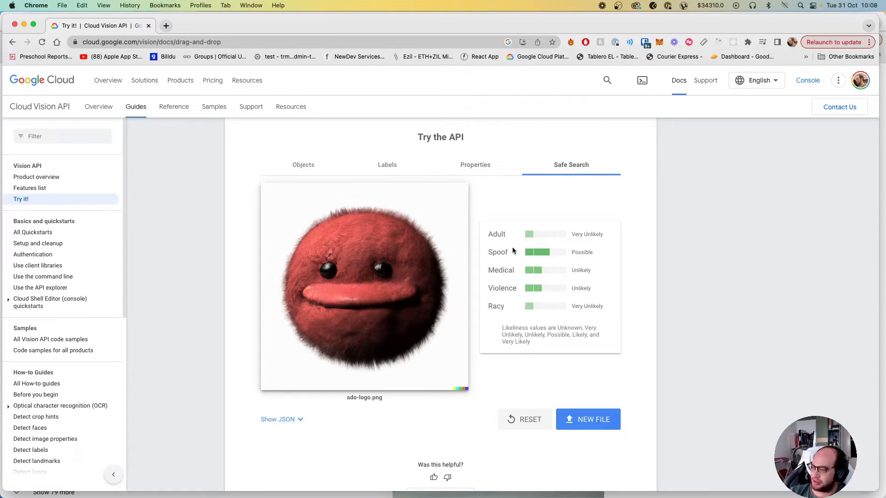
mouse_move(498, 252)
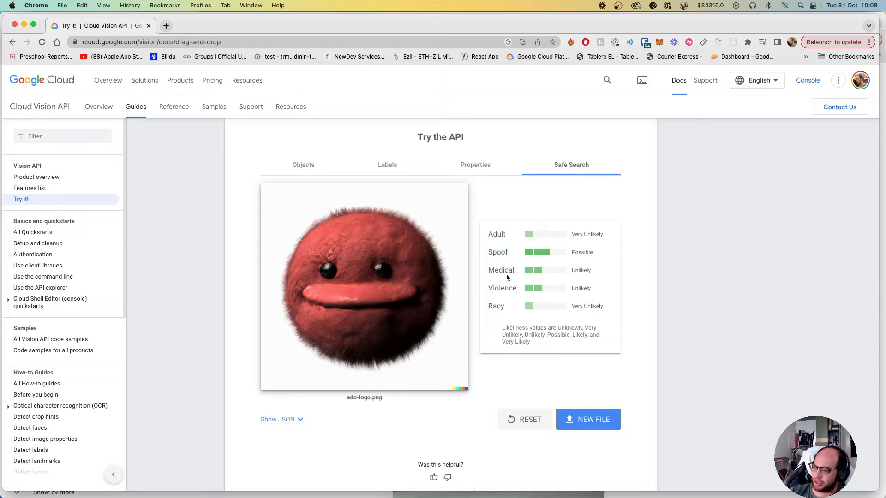
mouse_move(499, 305)
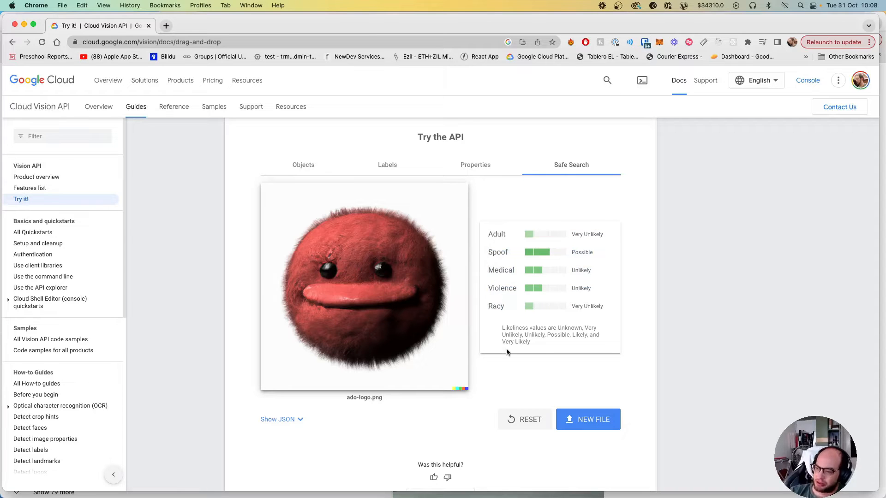
mouse_move(547, 244)
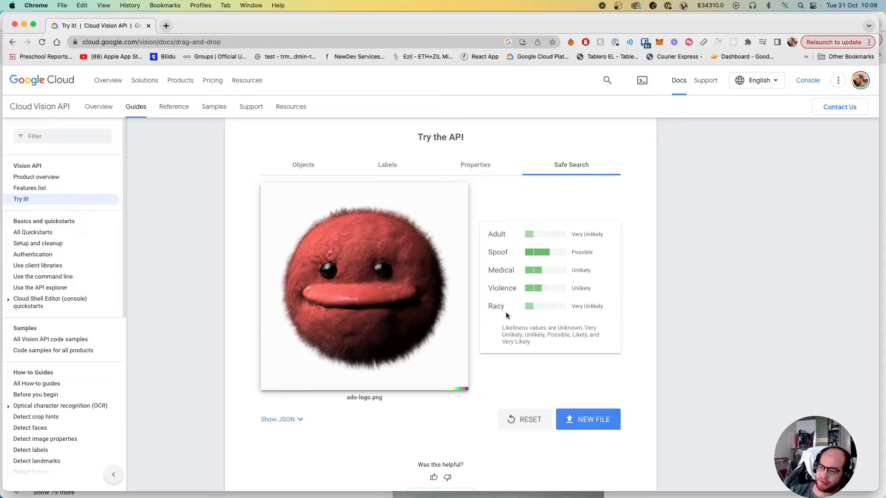
mouse_move(487, 237)
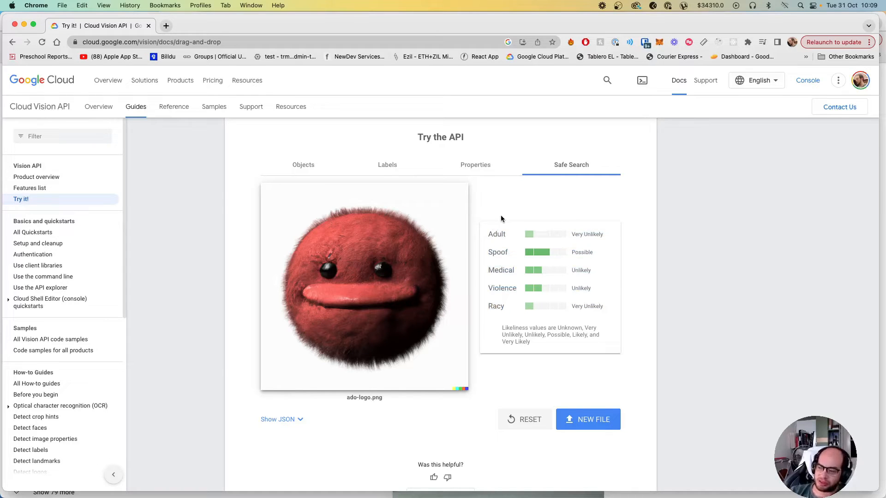
mouse_move(497, 233)
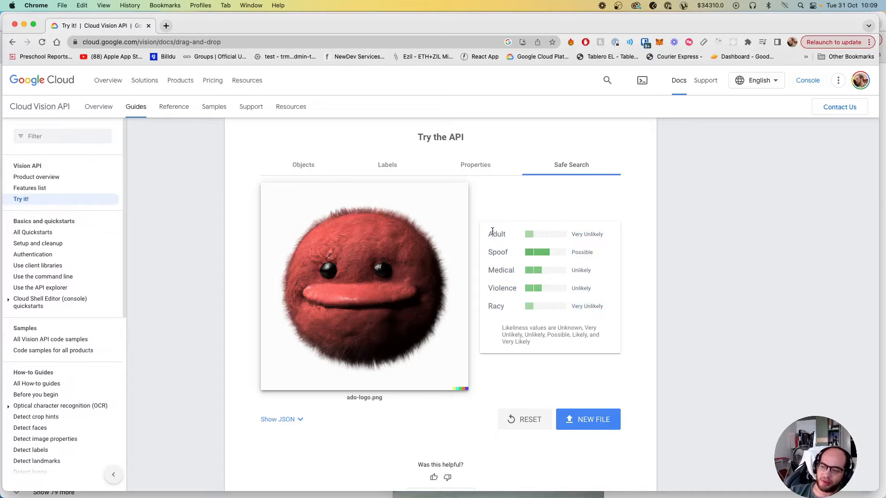
mouse_move(513, 220)
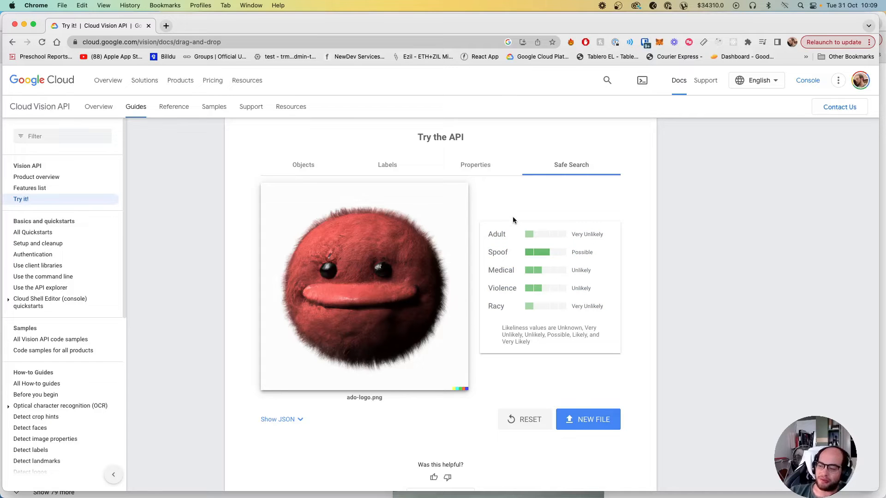
mouse_move(512, 221)
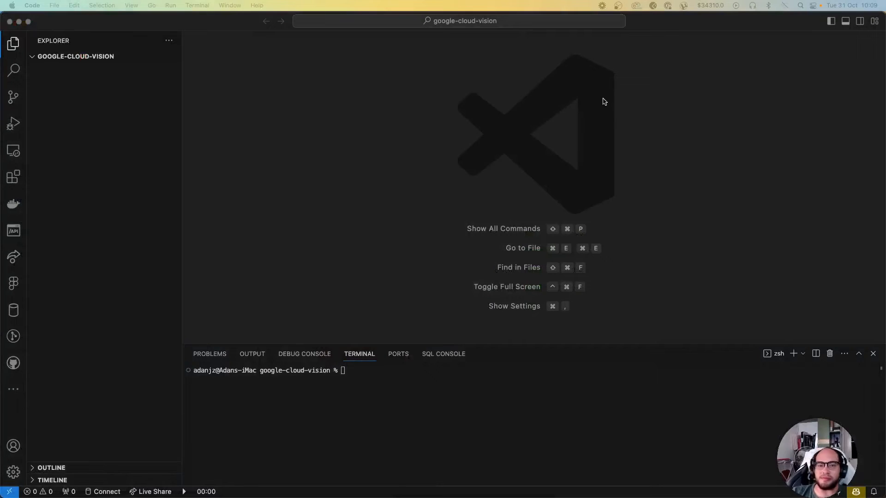
click(374, 391)
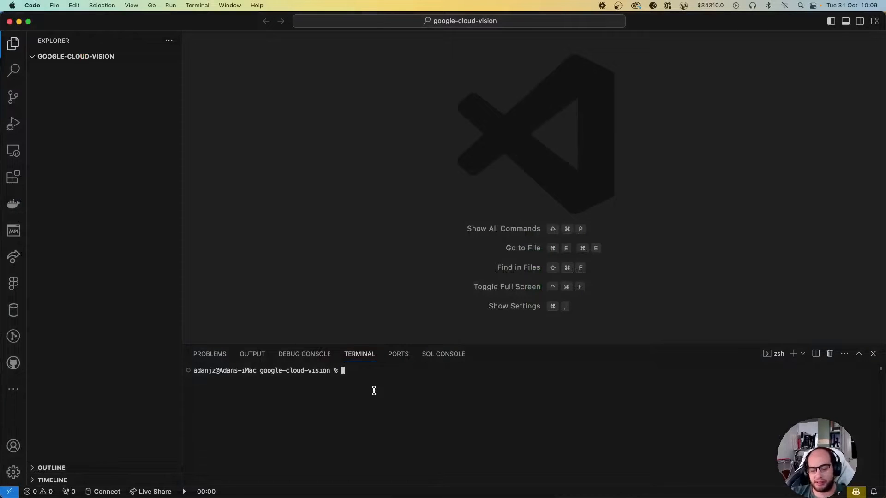
text(npm init -)
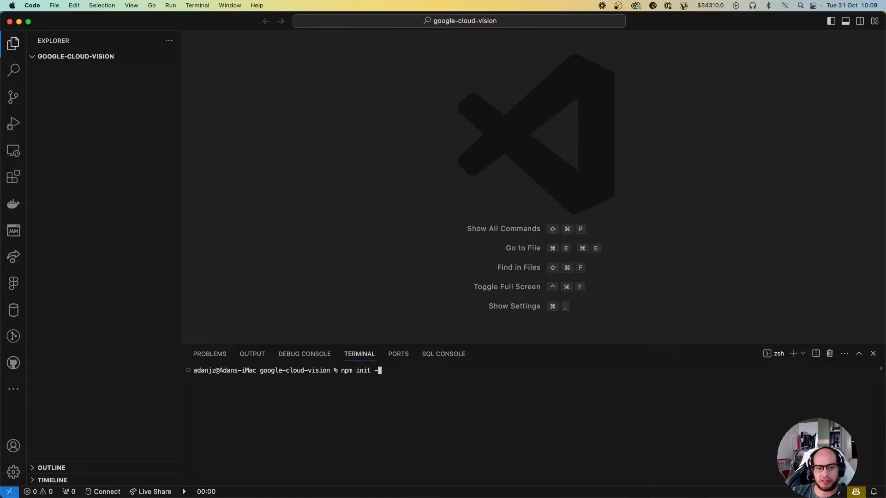
key(Return)
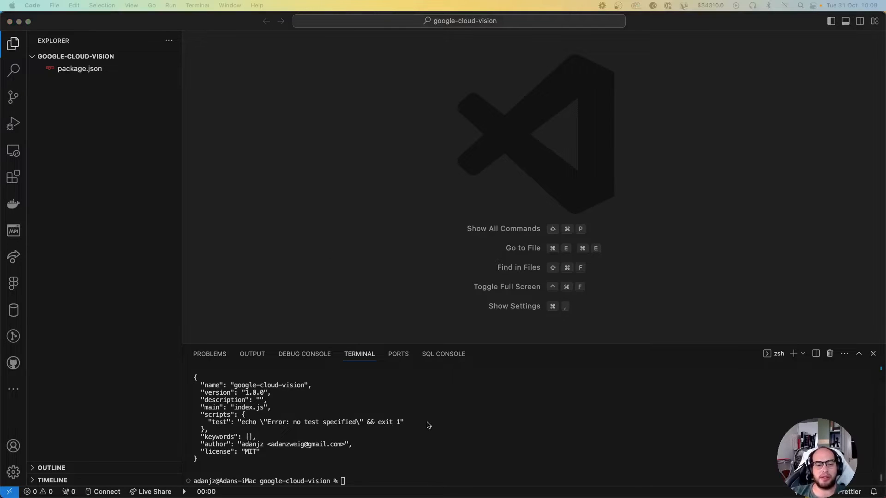
text(npm i)
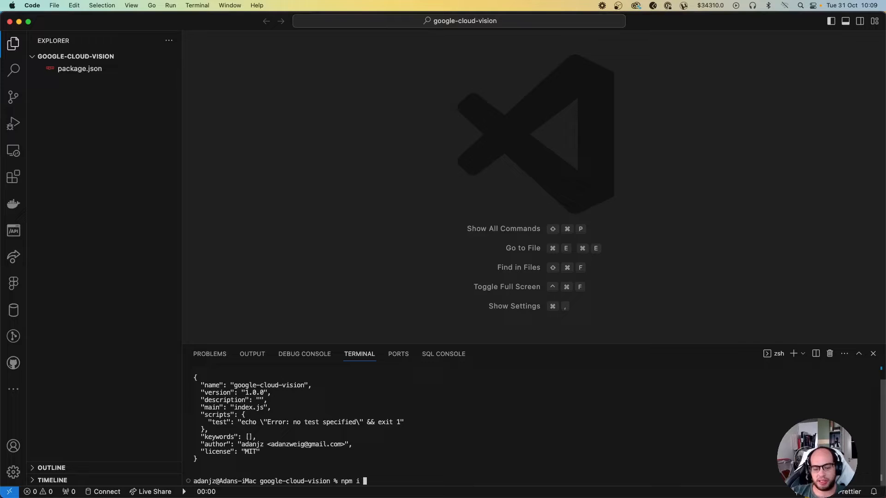
text(@go)
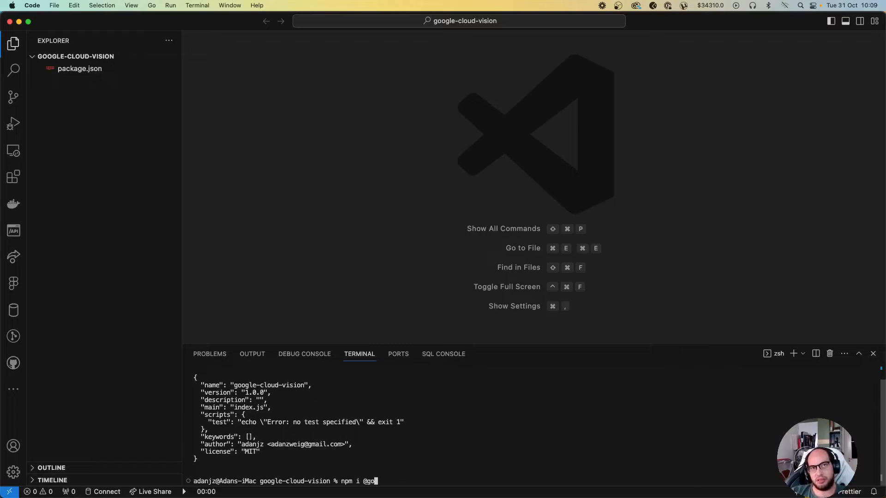
text(ogle-cloud/vision)
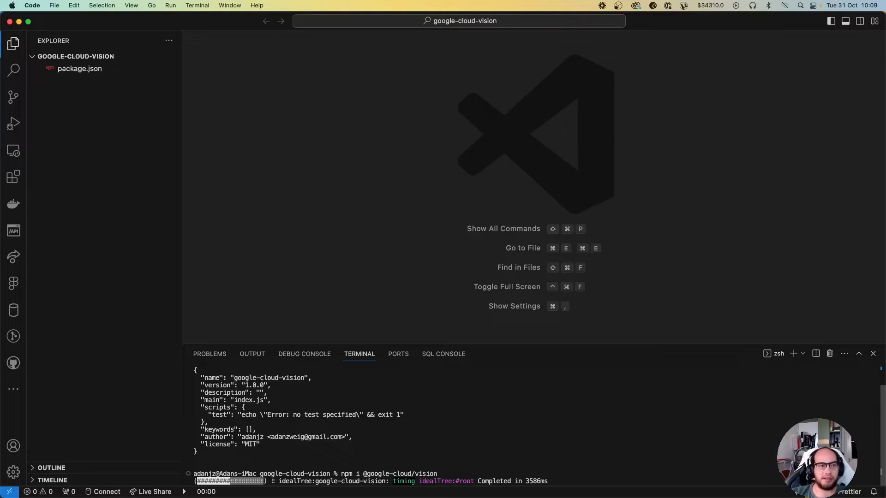
click(133, 57)
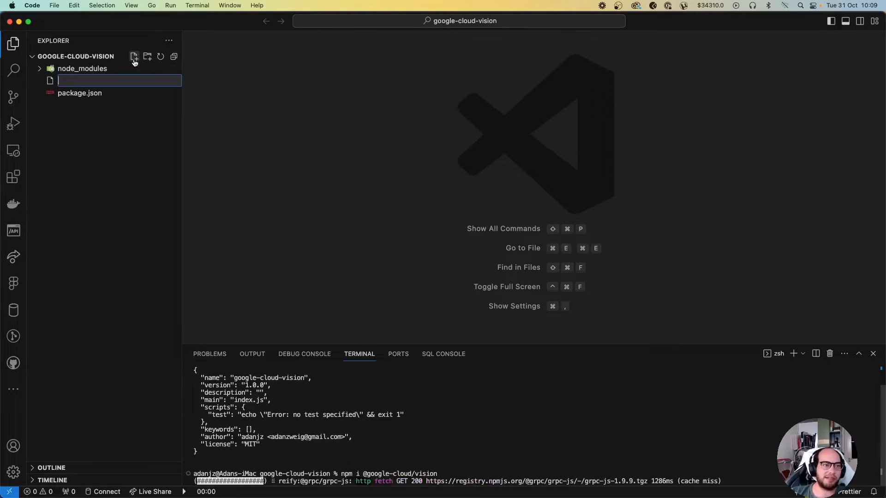
text(index.js)
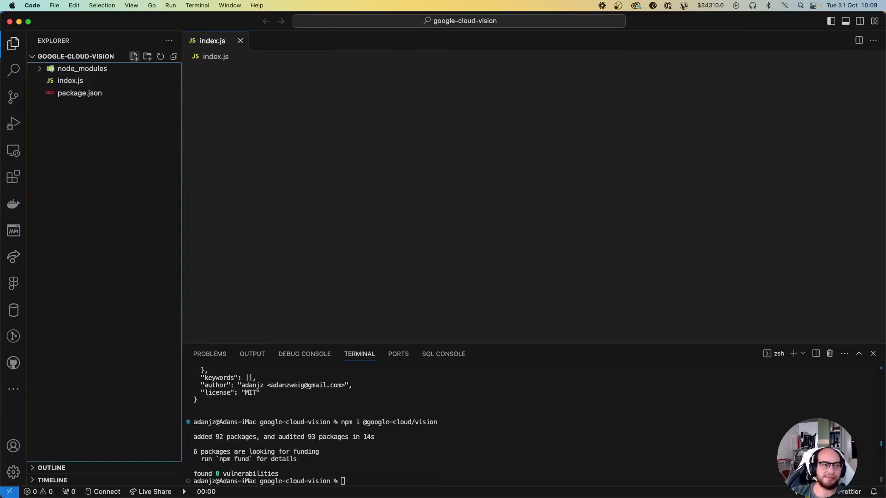
click(70, 80)
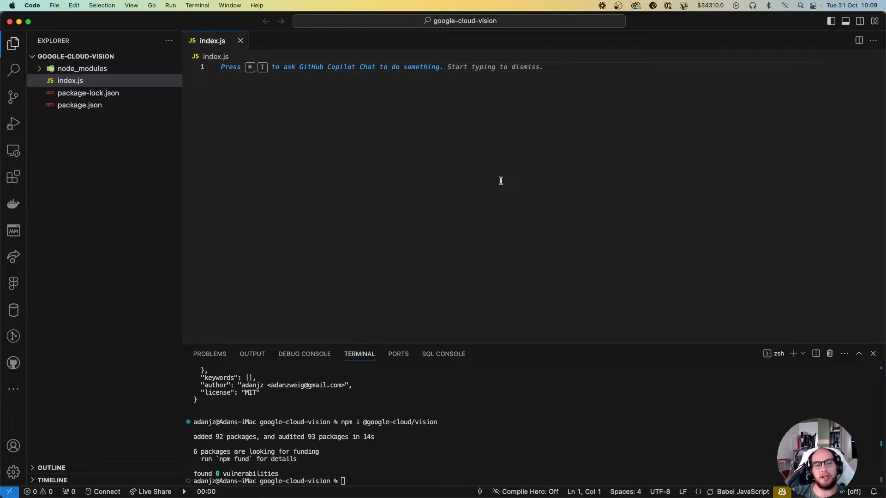
text(const vision =)
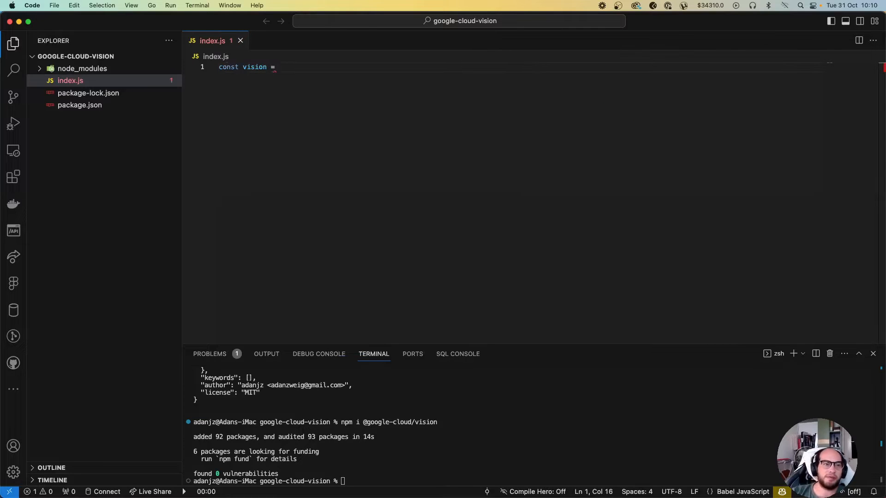
text(require(''))
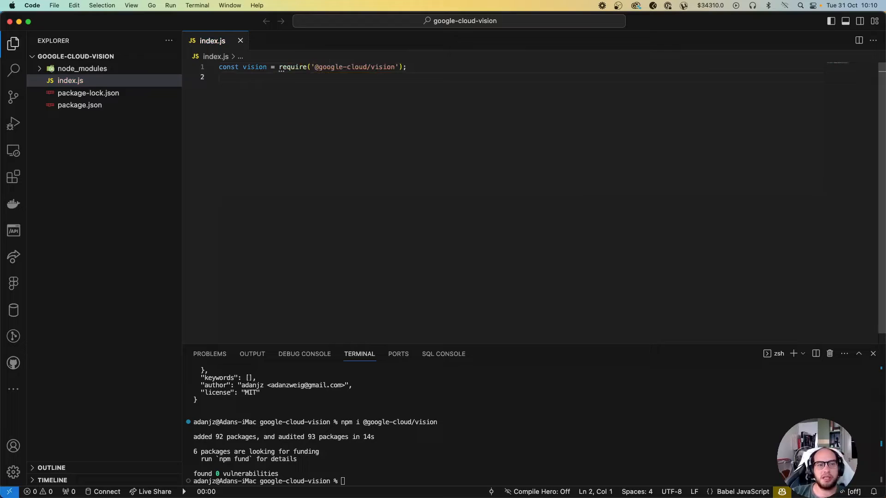
text(async)
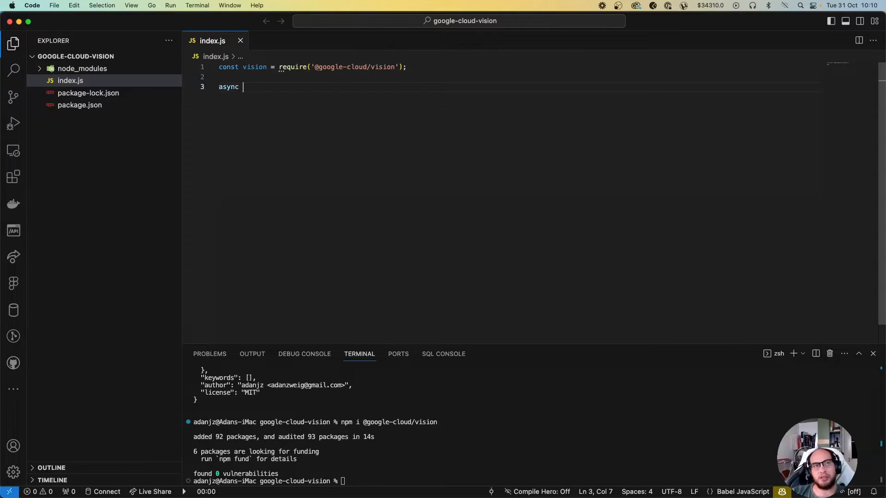
text(function)
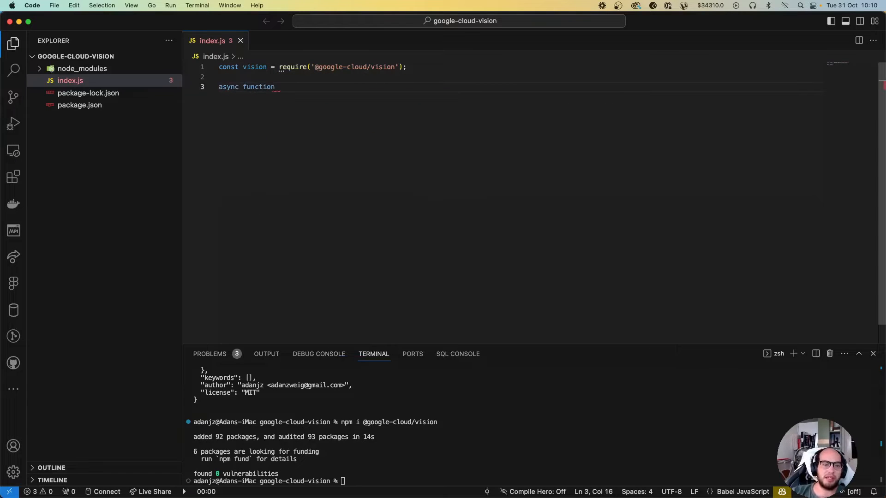
text(analu)
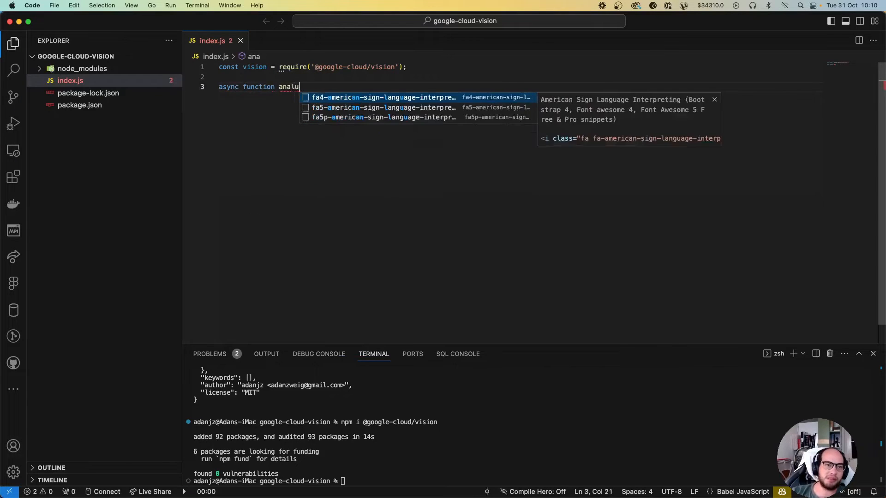
text(zeImage(){)
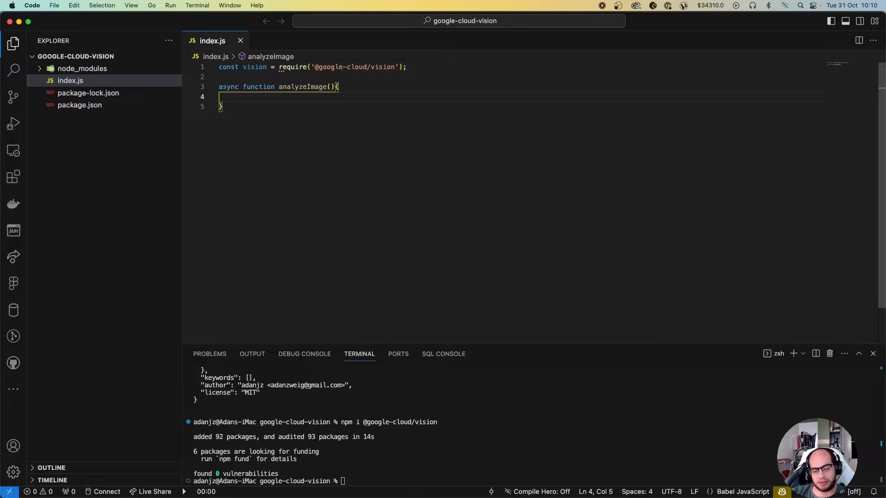
Add const client = new vision.ImageAnnotatorClient({ keyFilename: 'JSONFILEPATH' }) inside analyzeImage
text(conzr)
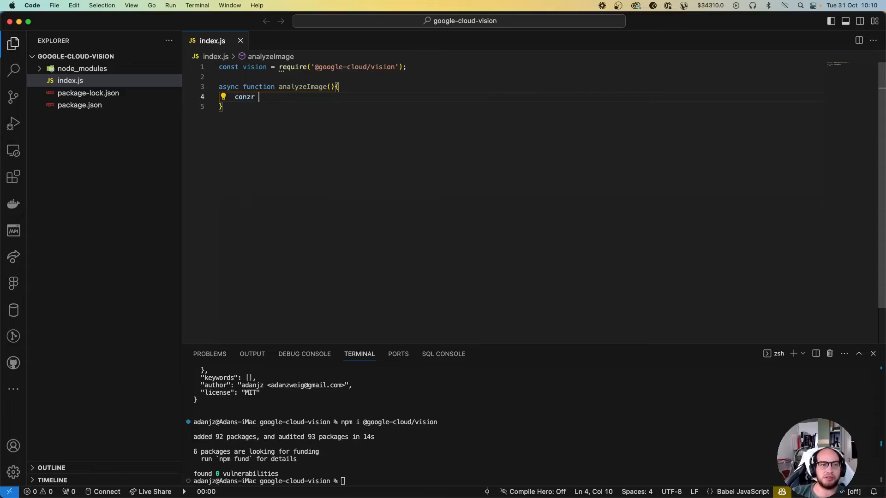
text(const c)
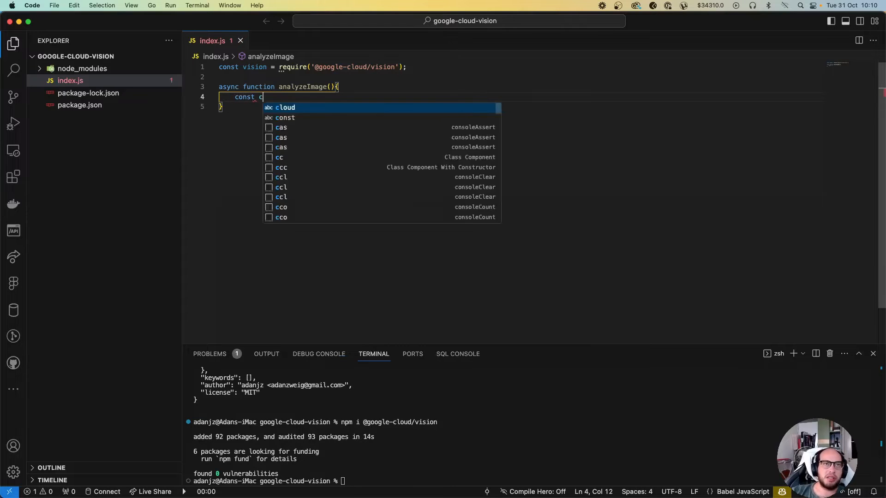
text(lient = new)
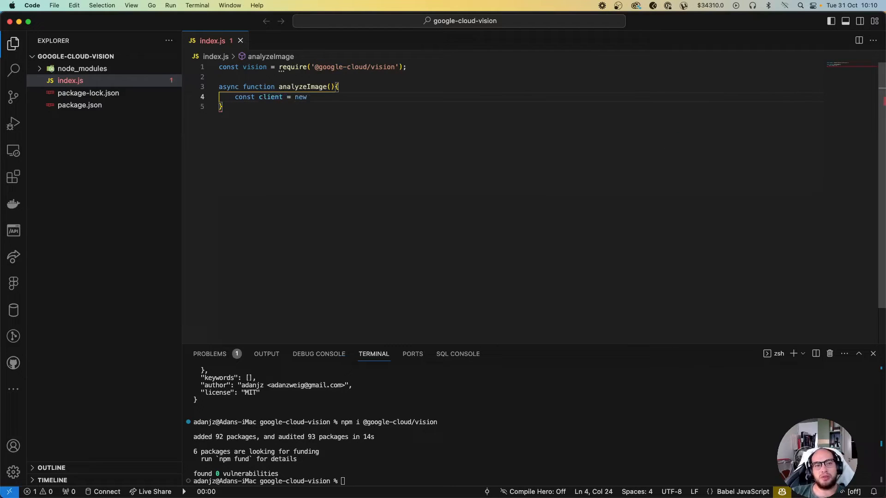
text(vision.ImageAnnotatorClient)
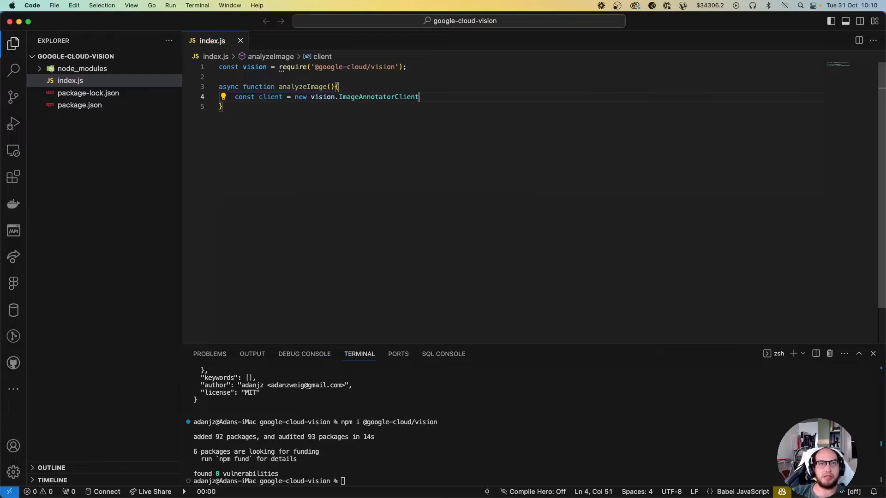
text(({)
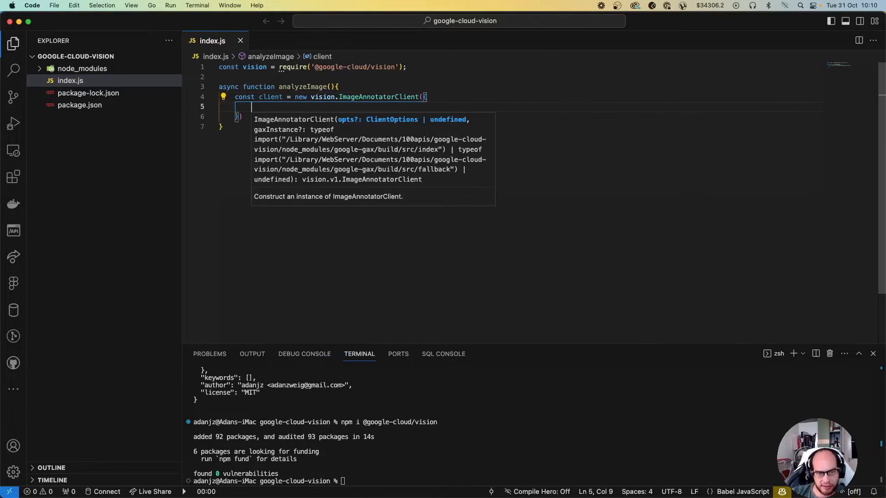
text(keyFilename:)
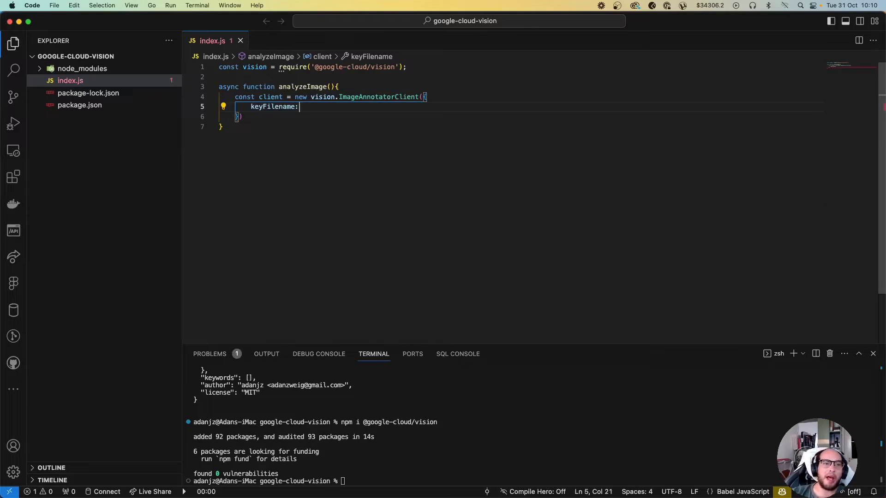
text('')
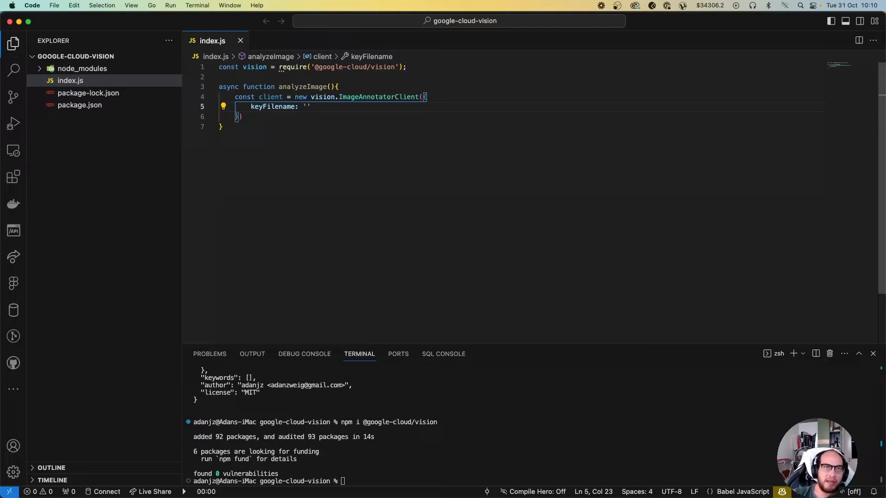
text(JSON)
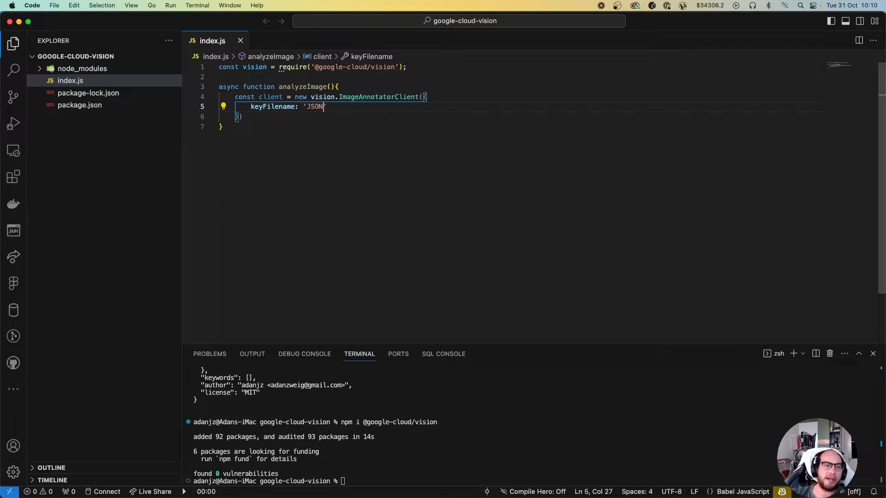
text(FILE)
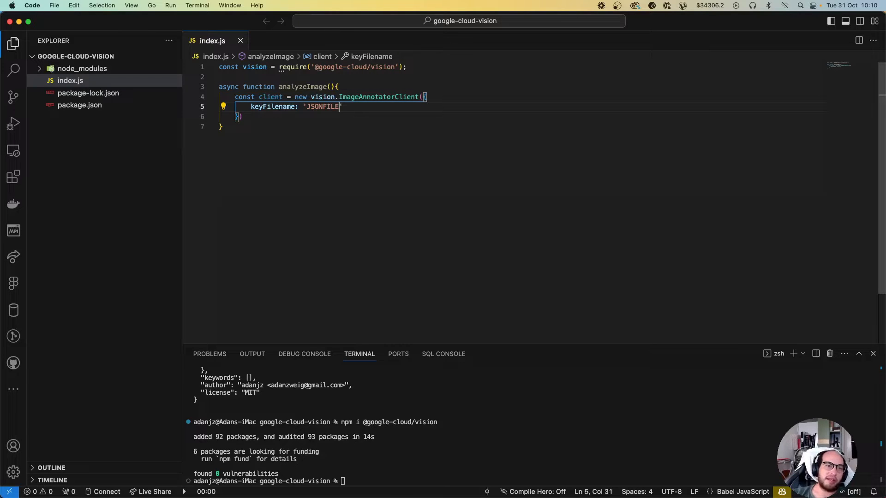
text(PATH)
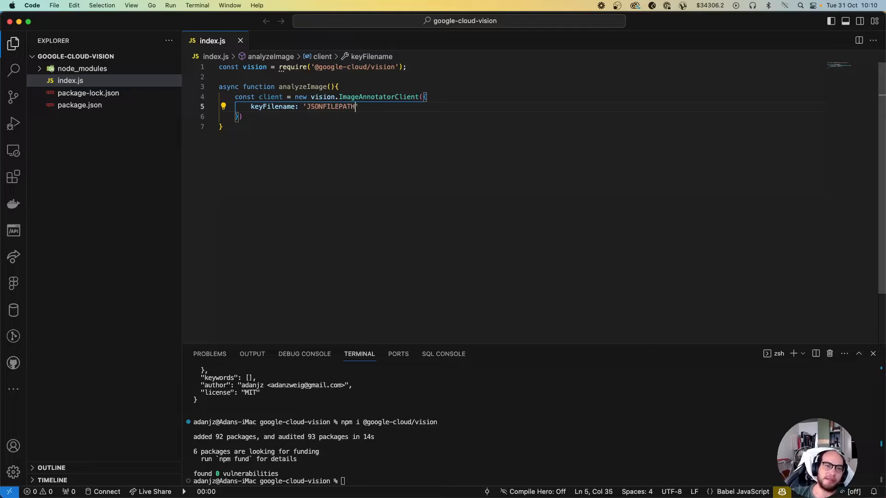
text(')
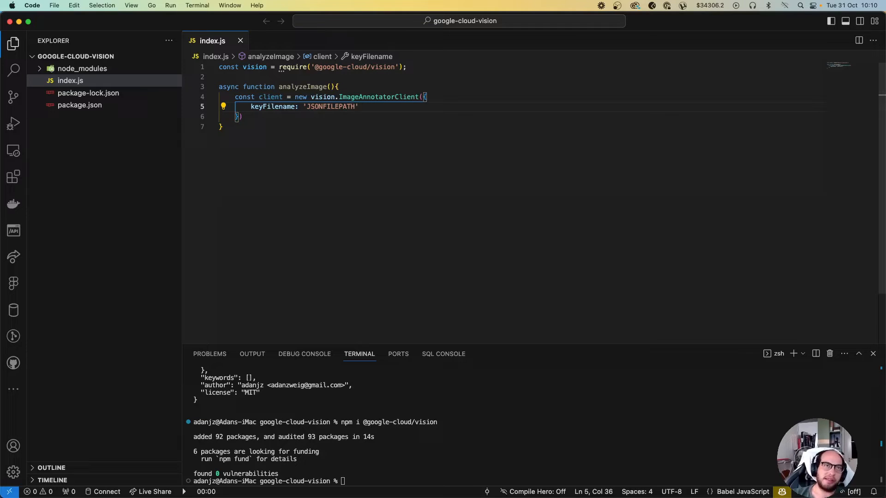
text(l)
click(521, 116)
text(;)
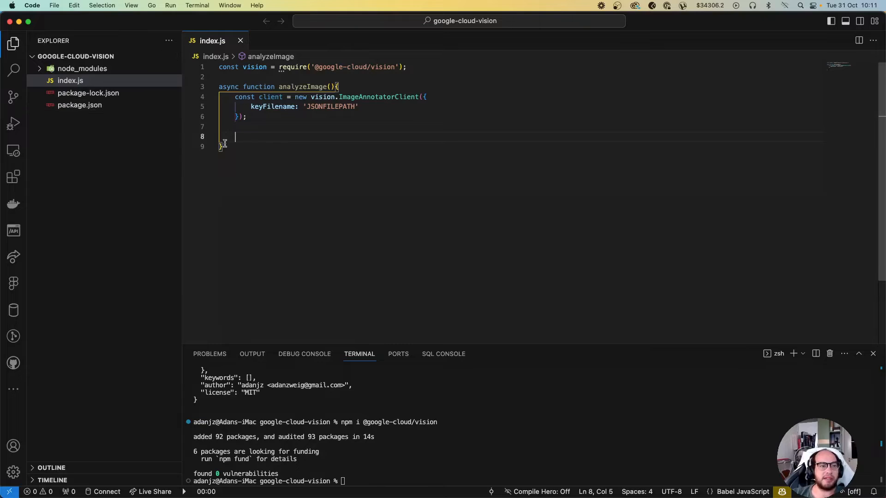
mouse_move(303, 113)
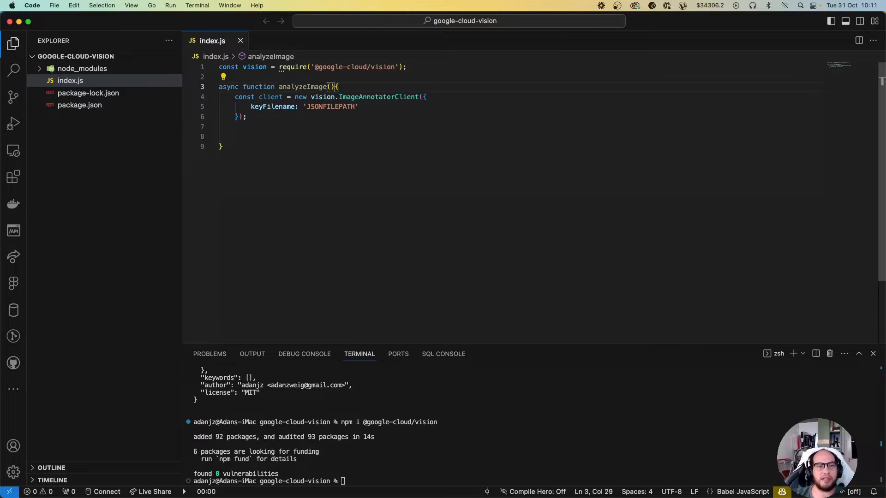
Add const [result] = await client.labelDetection(image); followed by return result; in analyzeImage
text(image)
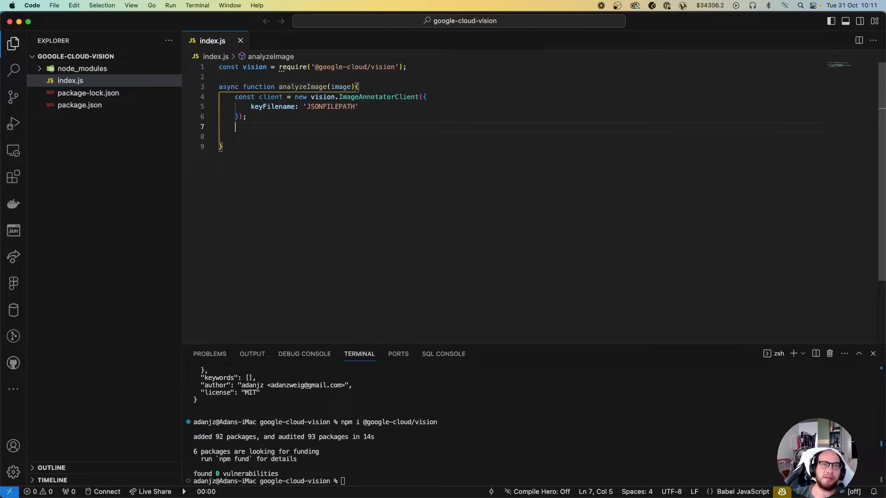
key(Return)
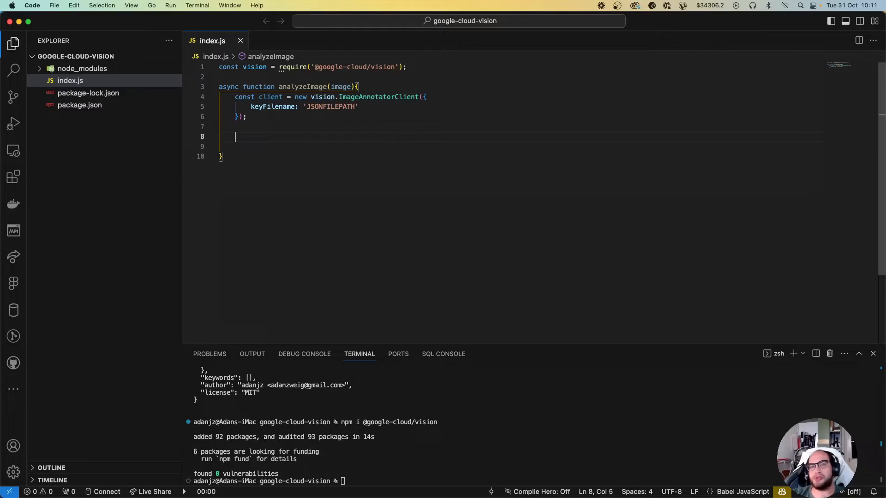
text(const)
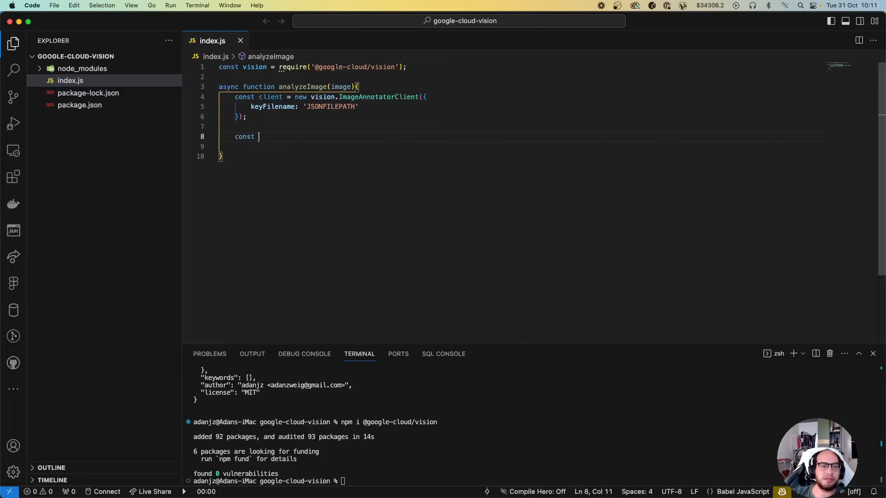
text([result] =)
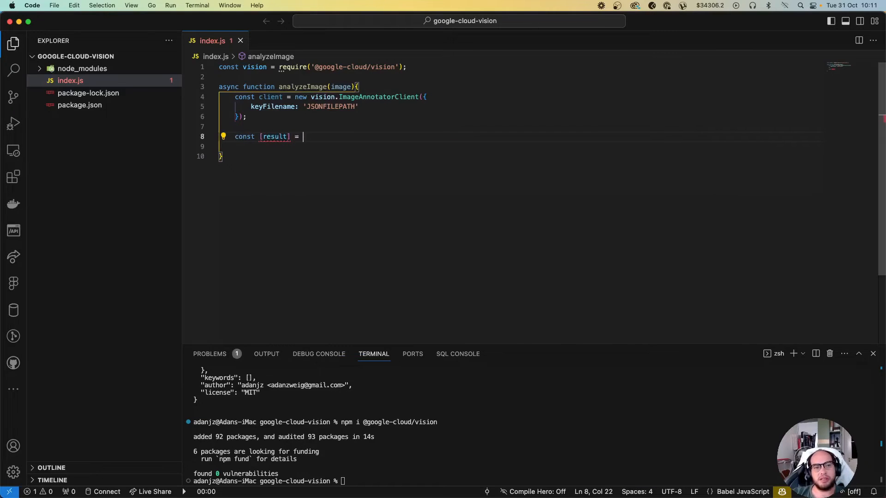
text(await)
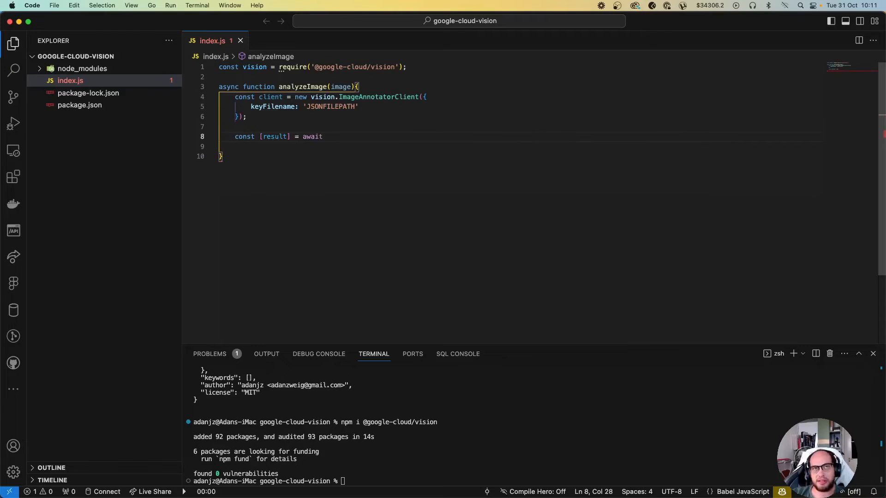
text(client.labelDetection()
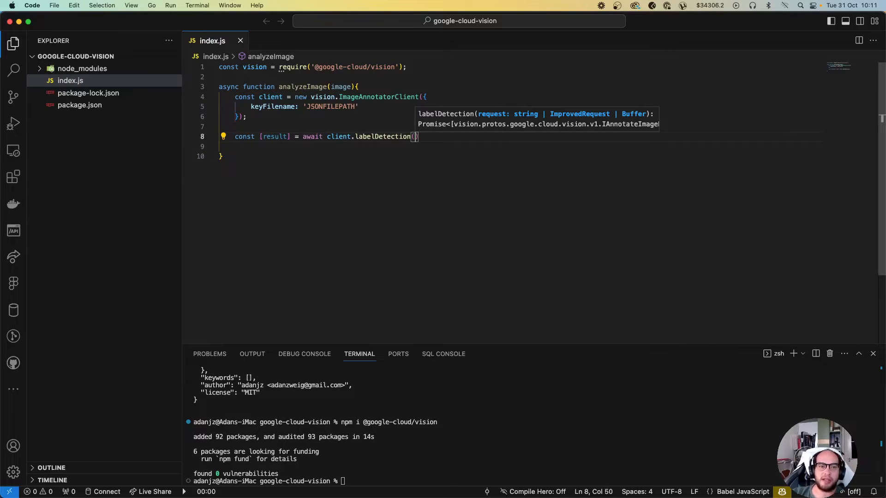
text(image);)
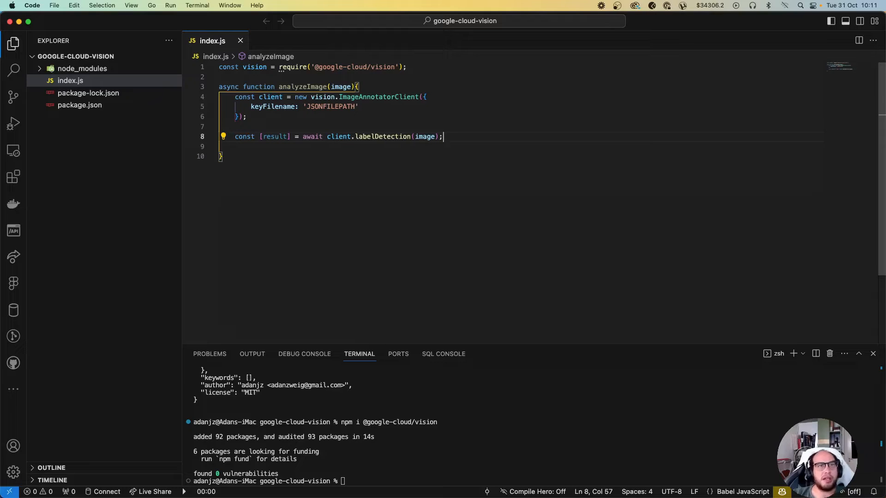
key(Return)
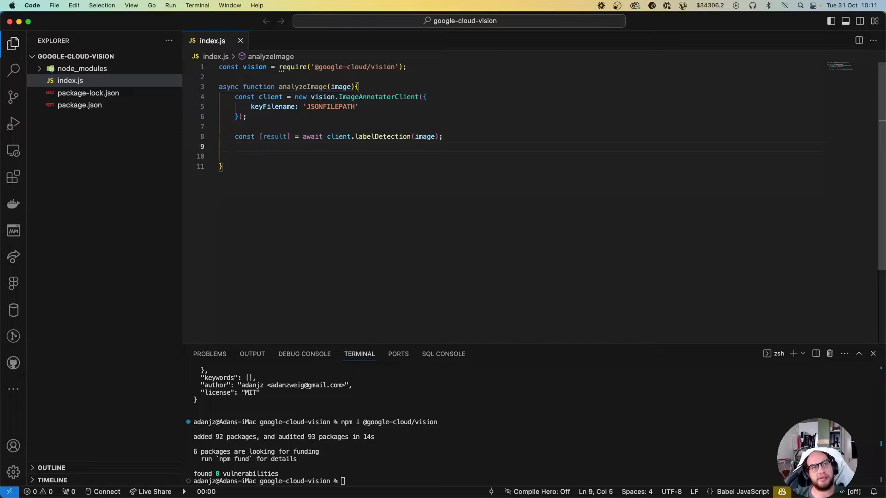
text(return)
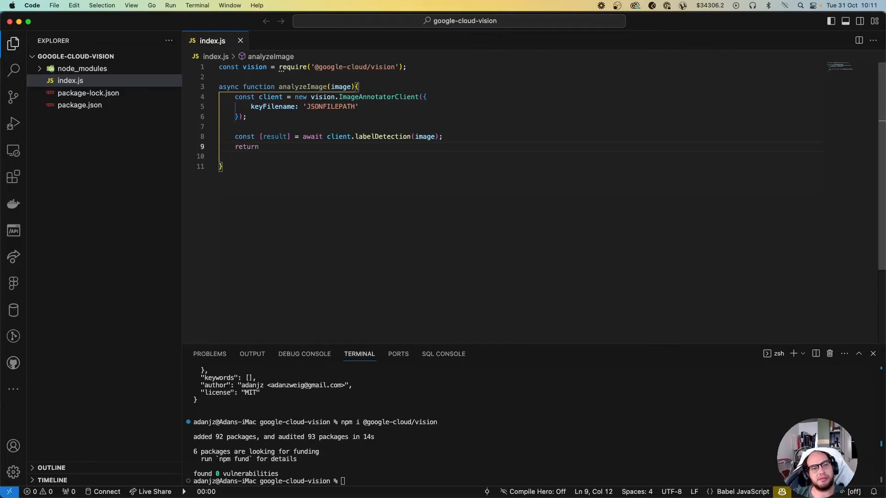
text(result;)
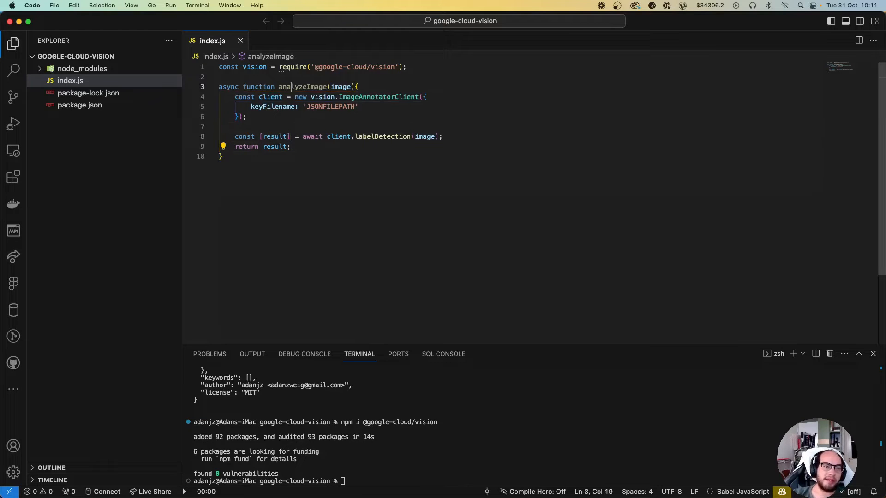
Wrap the body in try{ } catch(error){ console.error('Error:', error); } with blank lines after
text(try{)
text(}catch(error){)
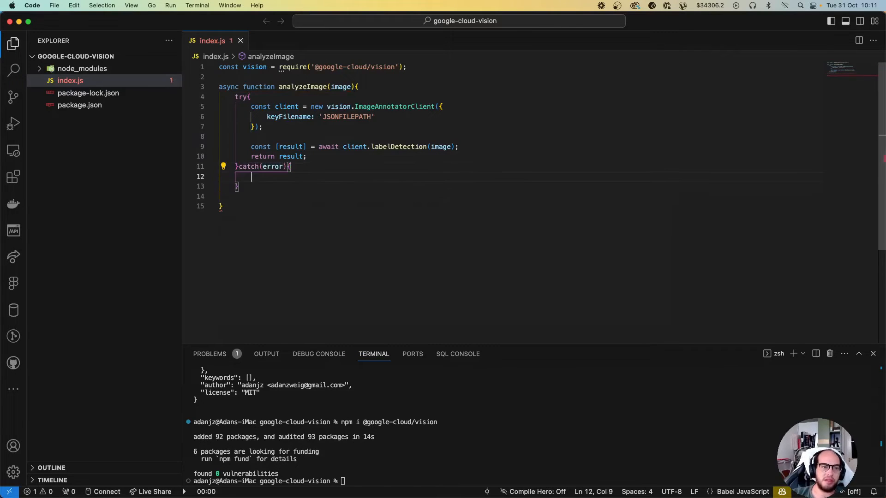
text(console.error('Erro)
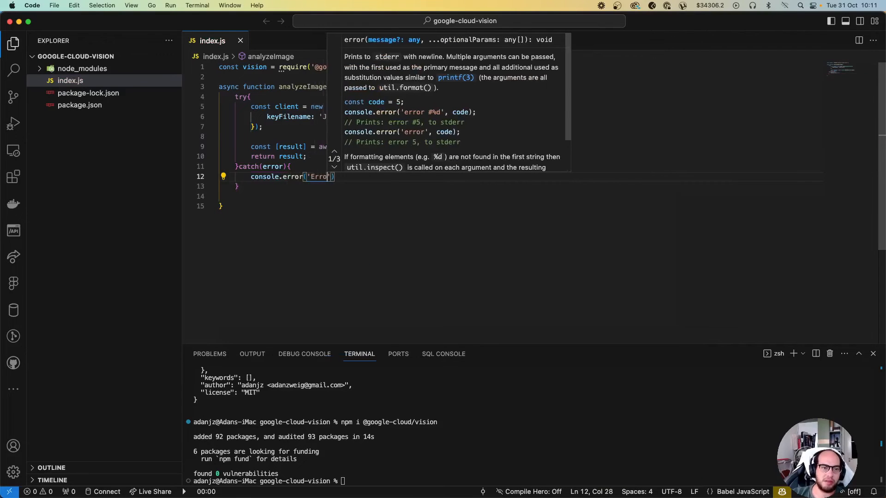
text(r:',error)
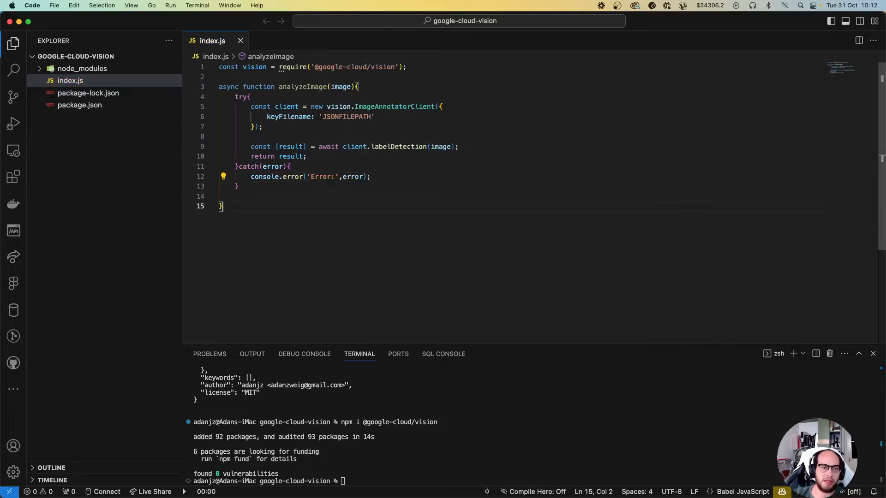
key(enter)
text((()
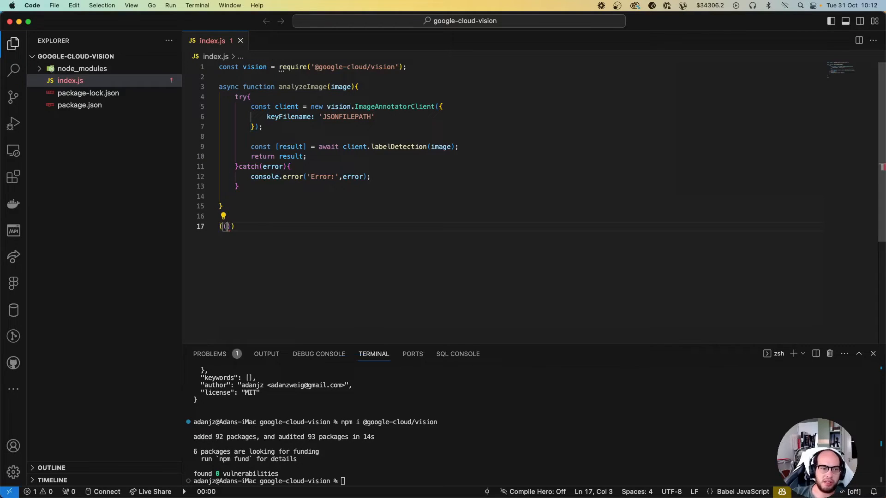
Add (async()=>{ const imageAn = await analyzeImage(''); console.log(imageAn); }) below the function
text(async()=>{)
text(const)
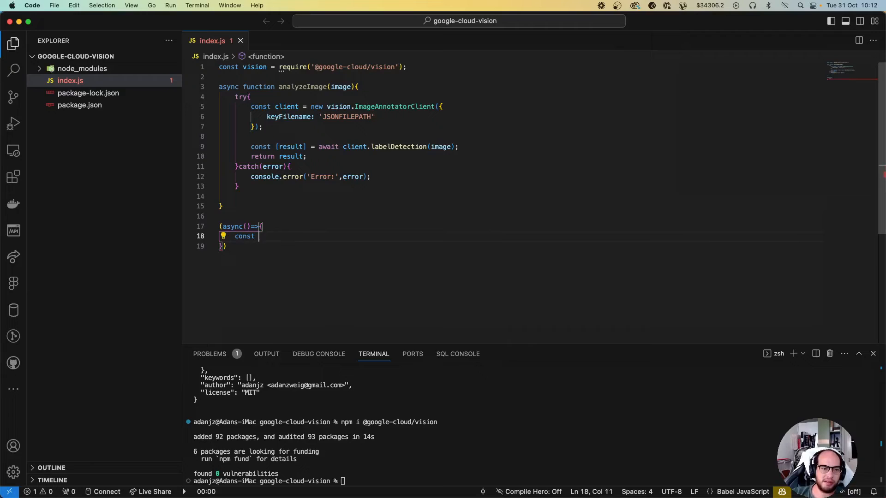
text(image)
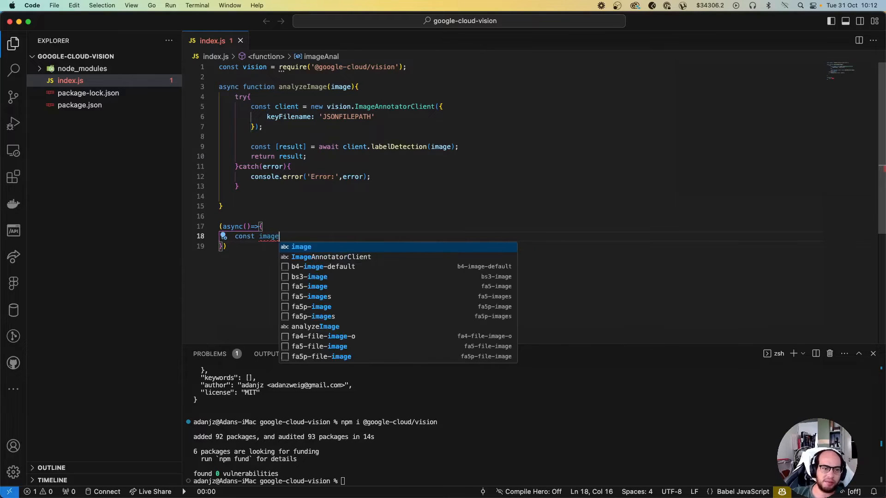
text(An =)
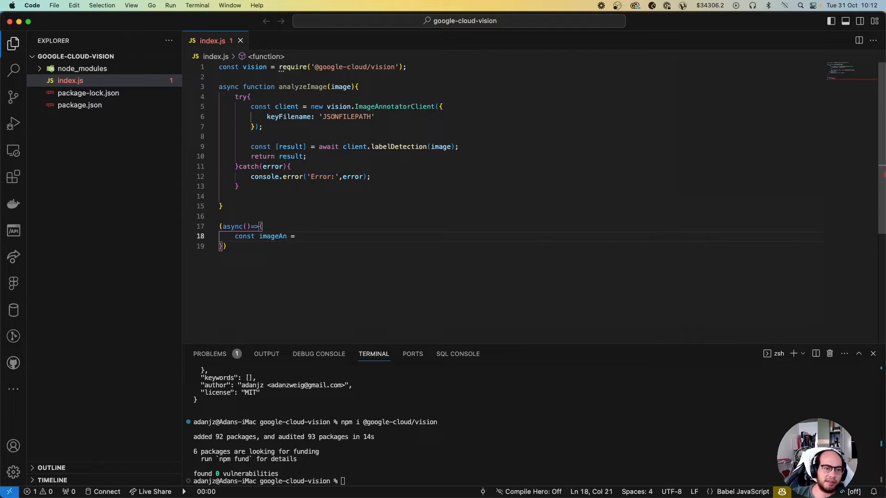
text(await)
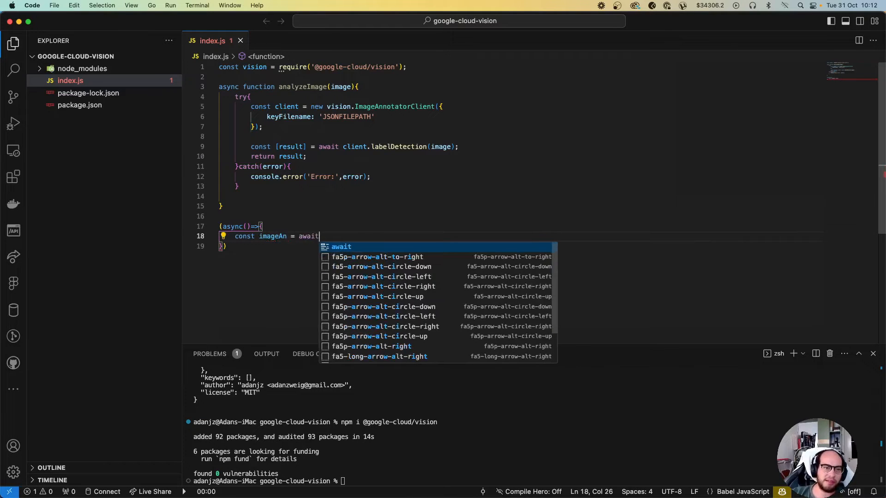
text(analyzeImage()
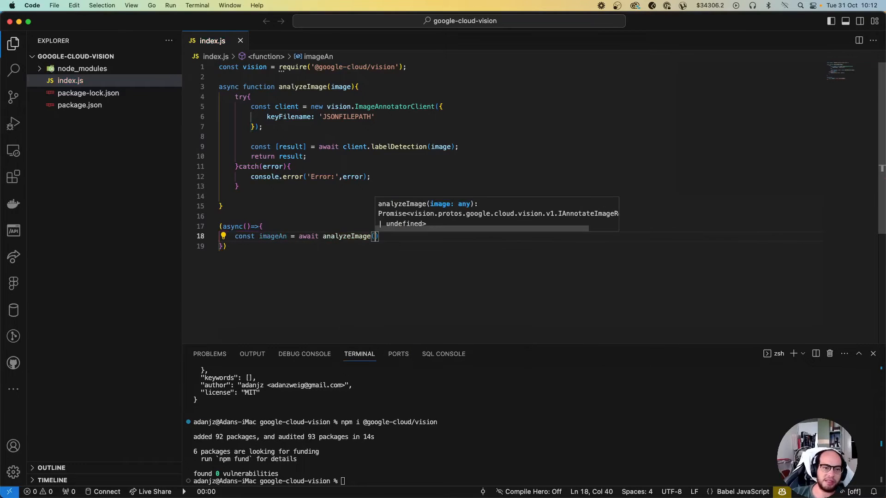
text('')
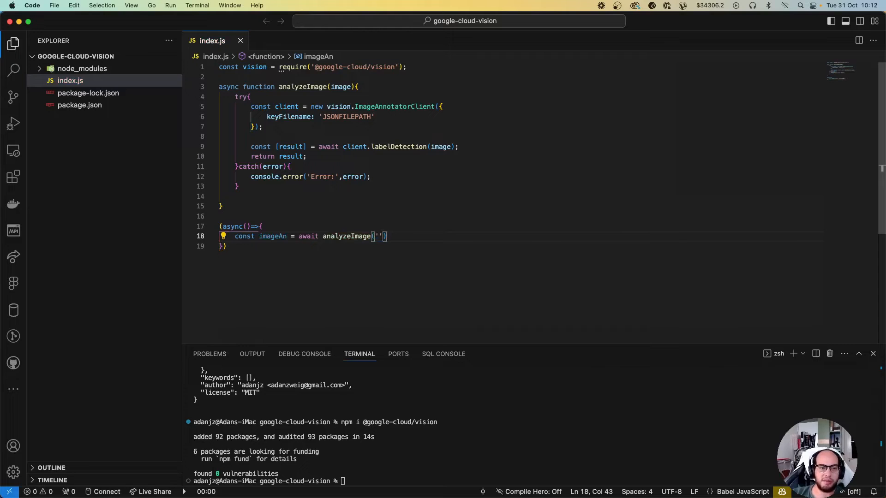
text(console.log(imageAn);)
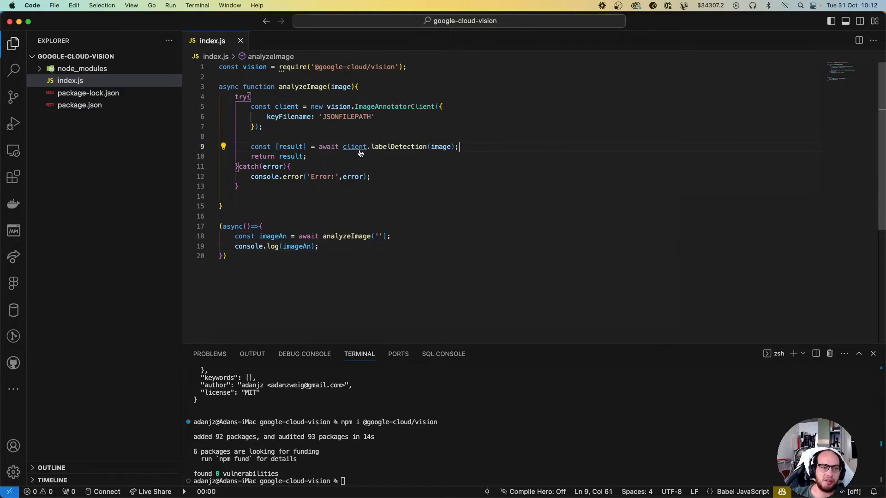
mouse_move(398, 146)
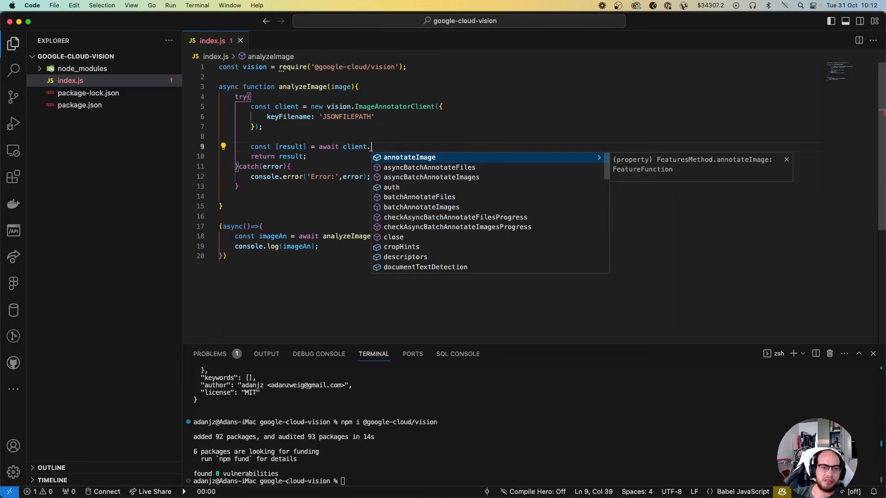
scroll(down, 3)
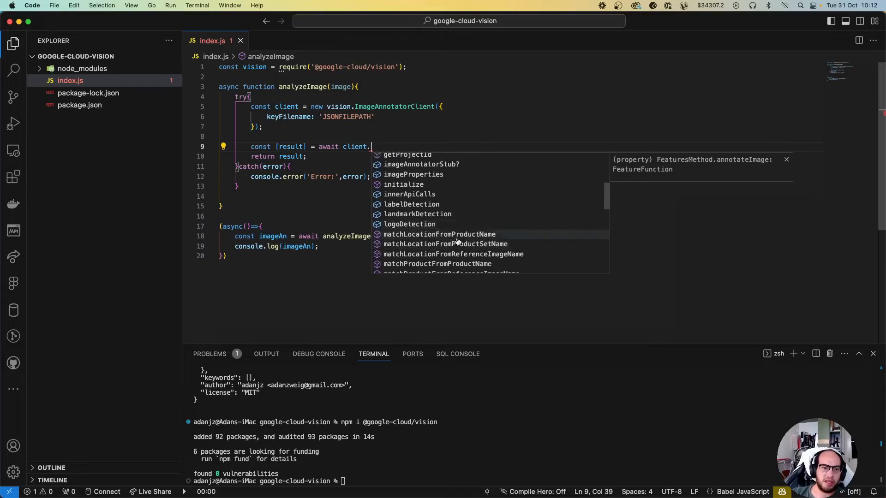
scroll(down, 3)
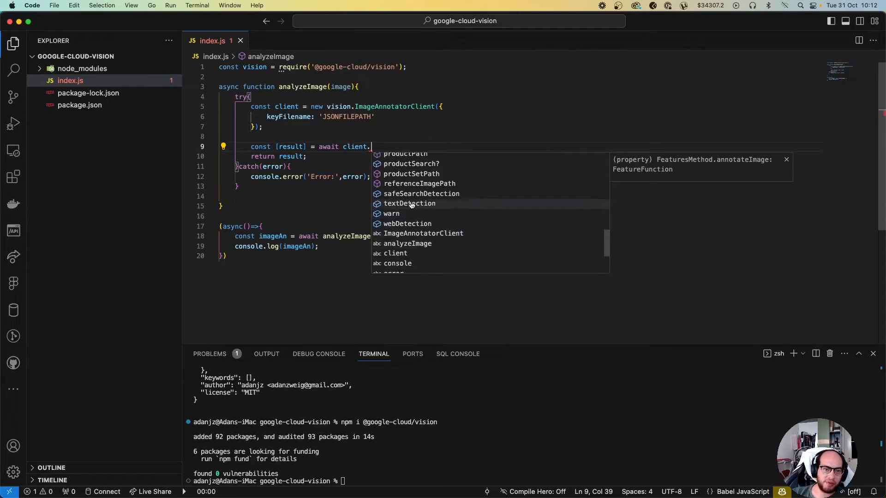
mouse_move(397, 210)
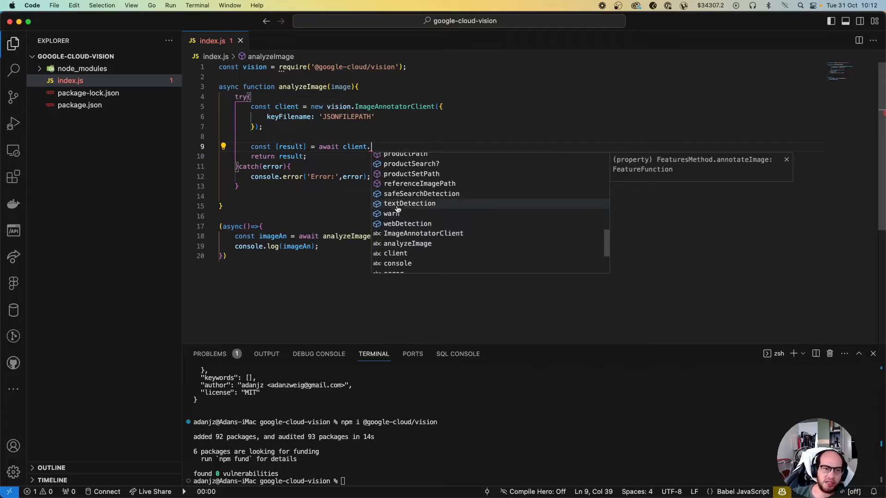
mouse_move(387, 164)
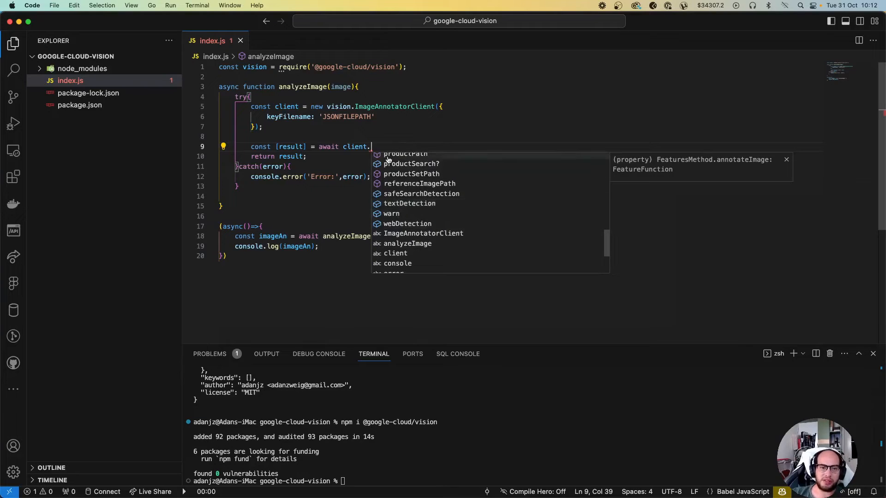
text(.labelDetection(image);)
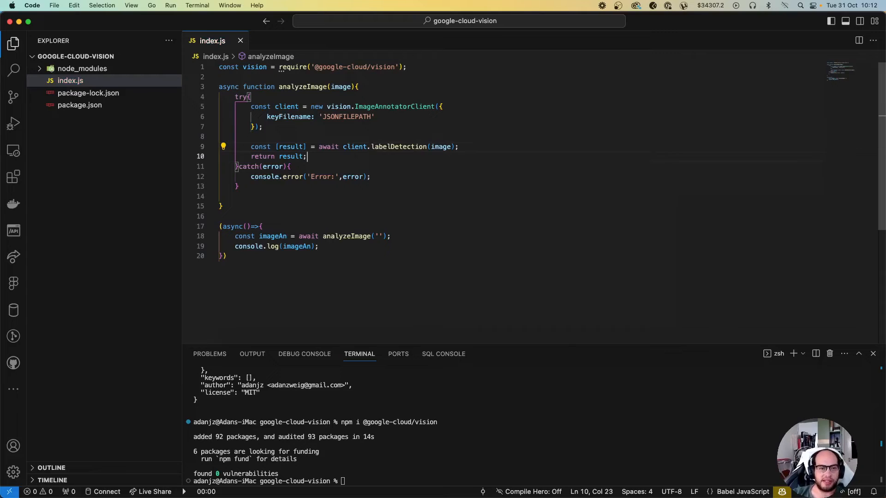
Duplicate the detection call as [labels] labelDetection and [safeSearch] safeSearchDetection, returning {labels, safeSearch}
click(457, 146)
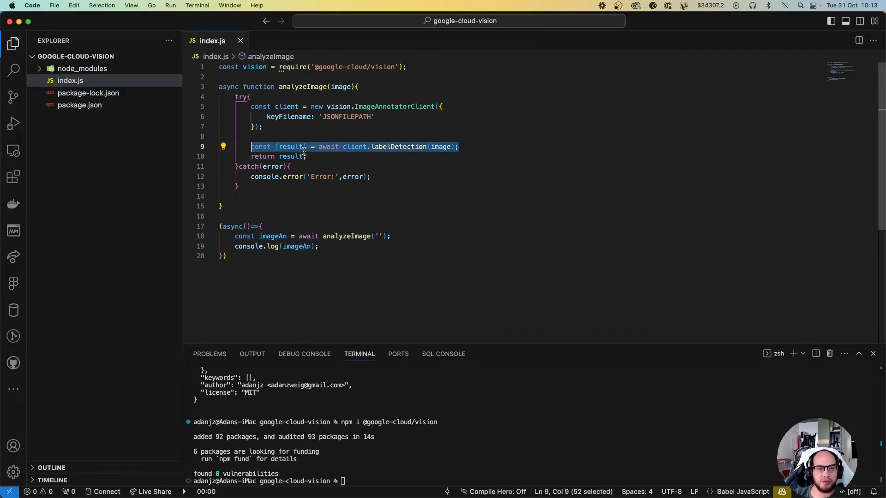
click(310, 146)
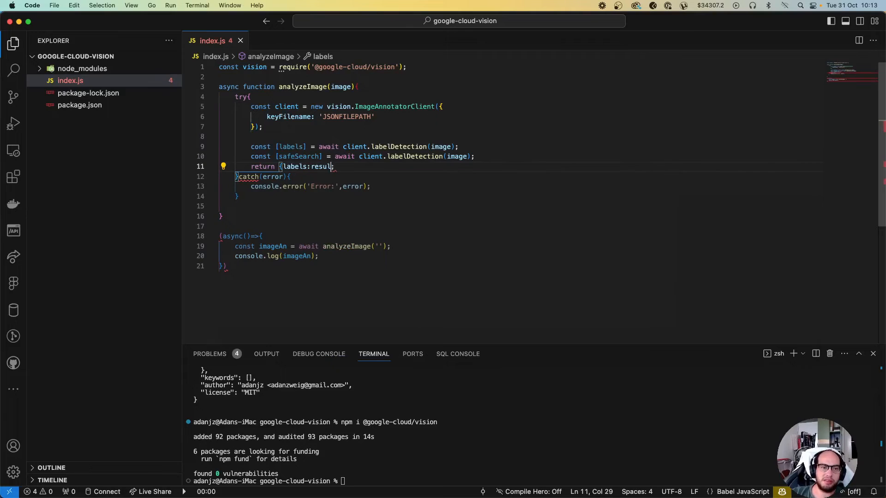
text(,safeSearch)
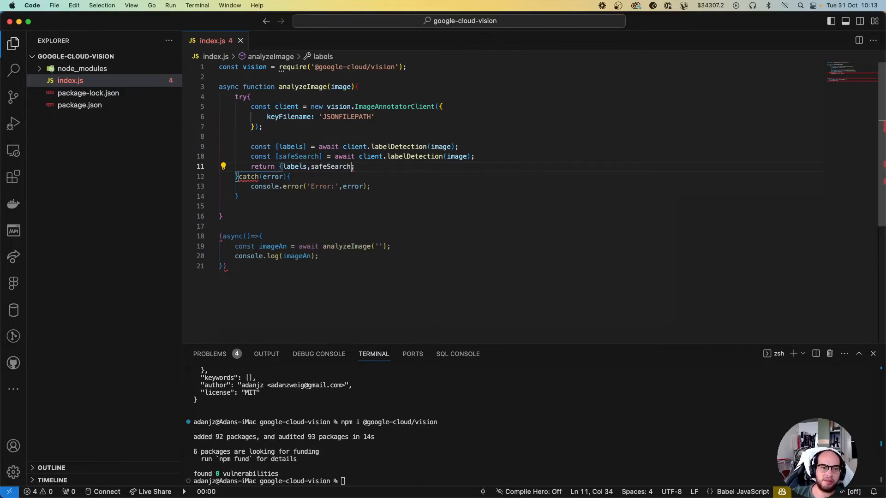
double_click(416, 157)
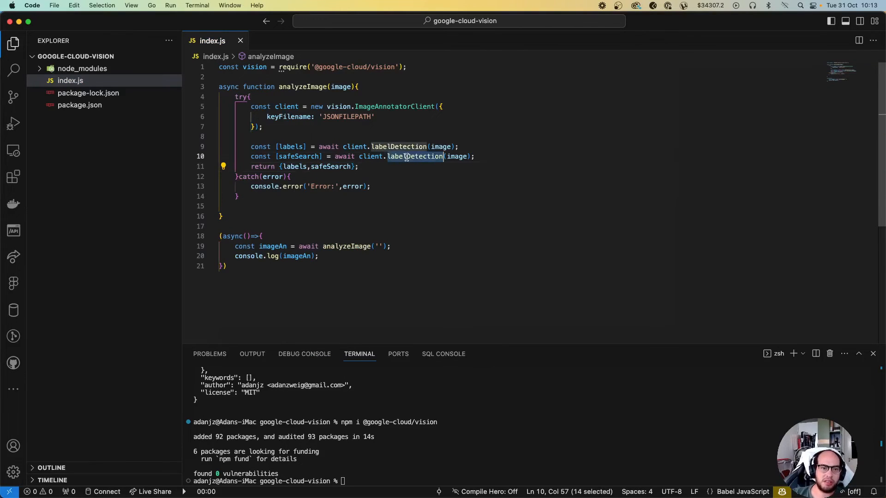
text(safeSearchDetection)
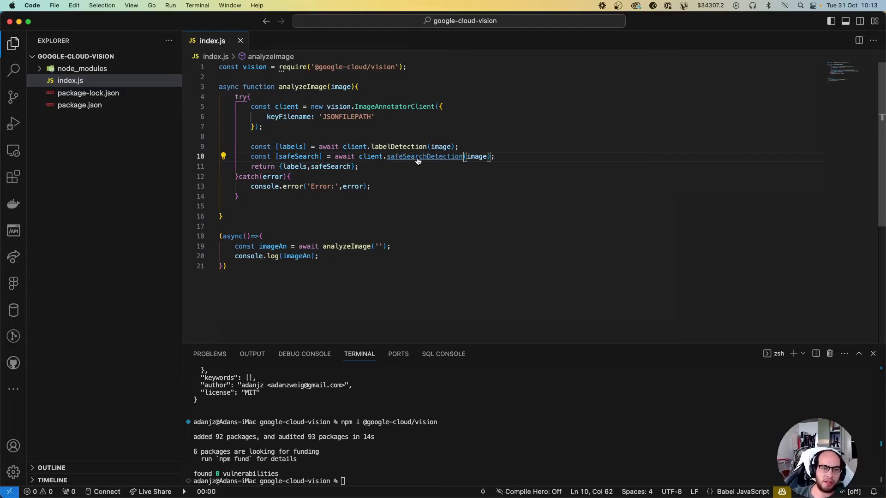
click(376, 247)
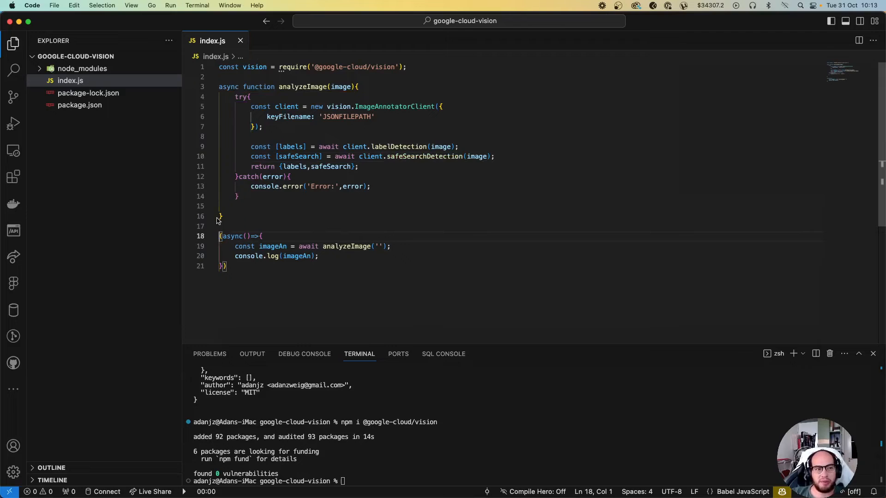
mouse_move(408, 246)
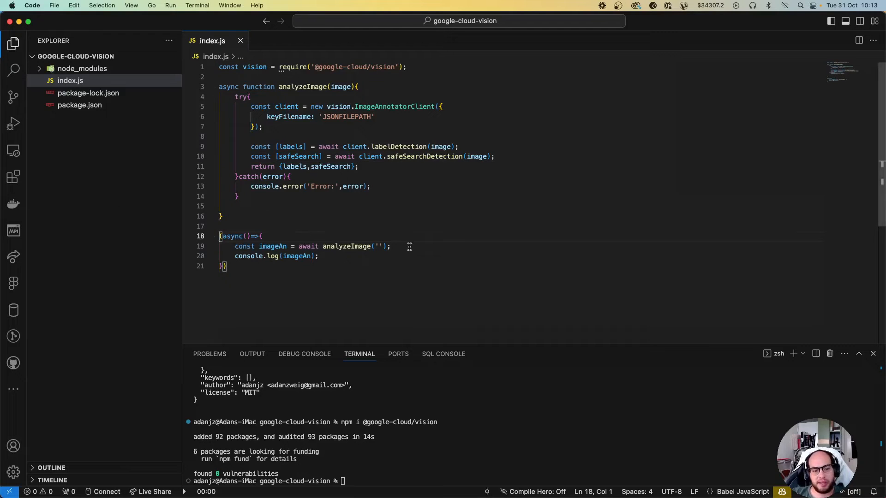
Pass 'logo.png' to analyzeImage() in index.js and select the JSONFILEPATH placeholder
click(73, 92)
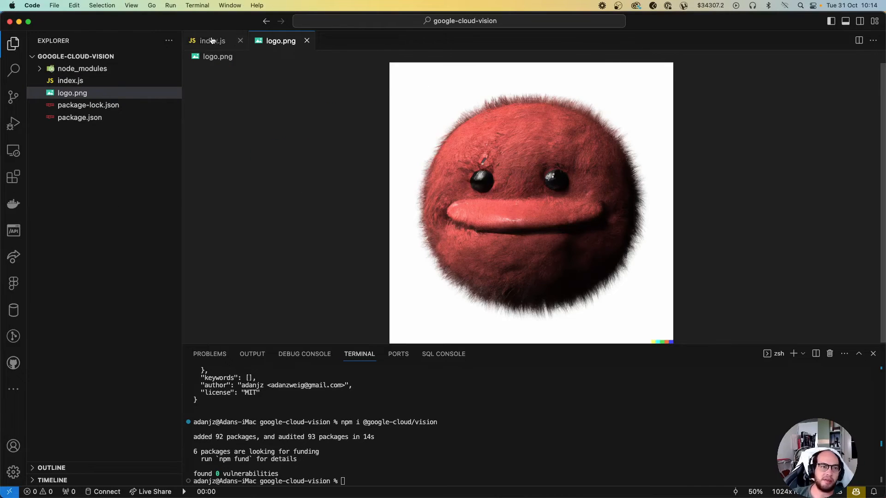
click(209, 41)
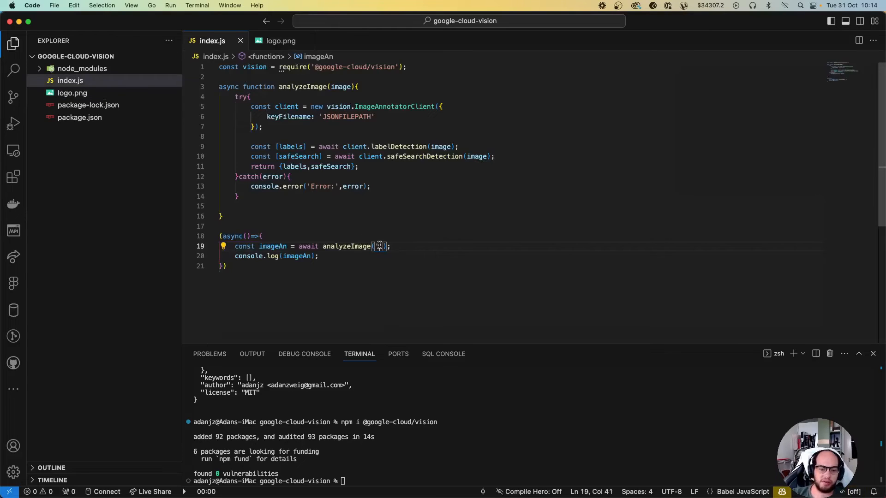
text('logo.png')
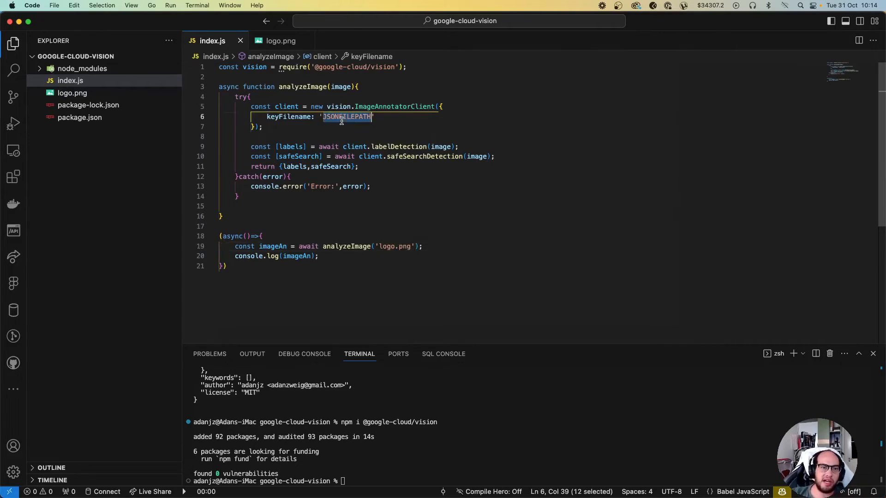
click(361, 136)
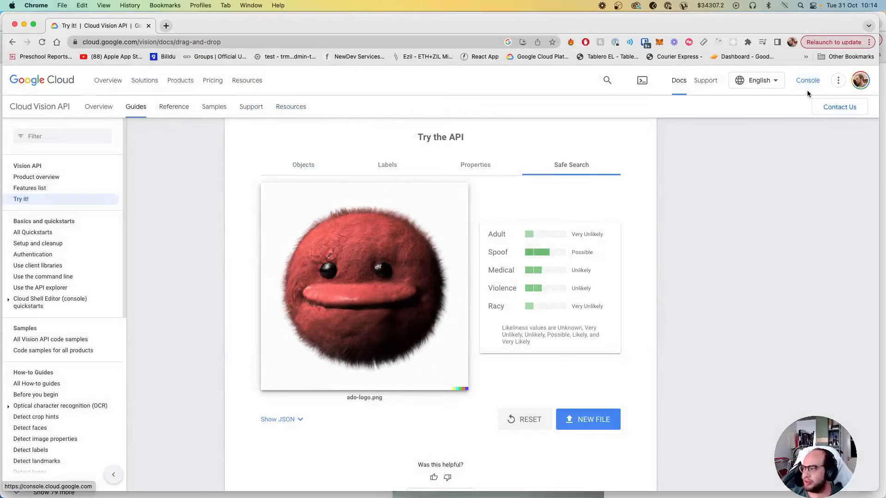
From Cloud Console's APIs & Services Credentials page, start Create Credentials > Service account
click(808, 80)
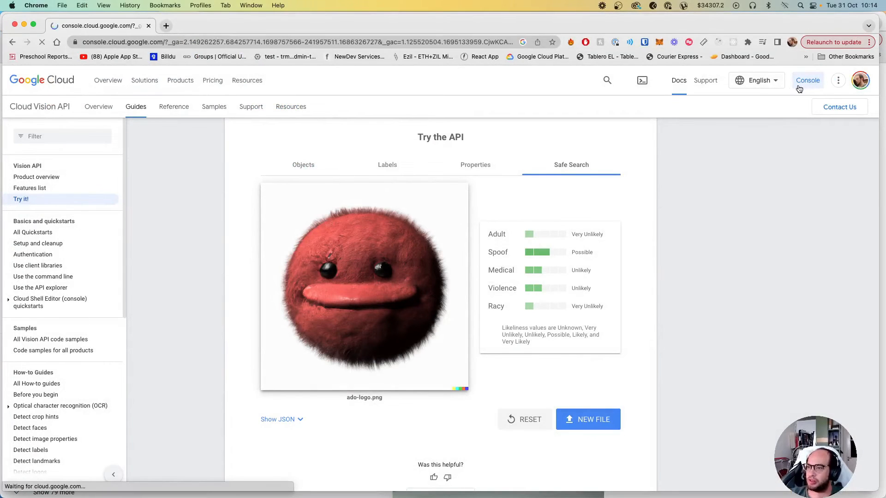
click(808, 80)
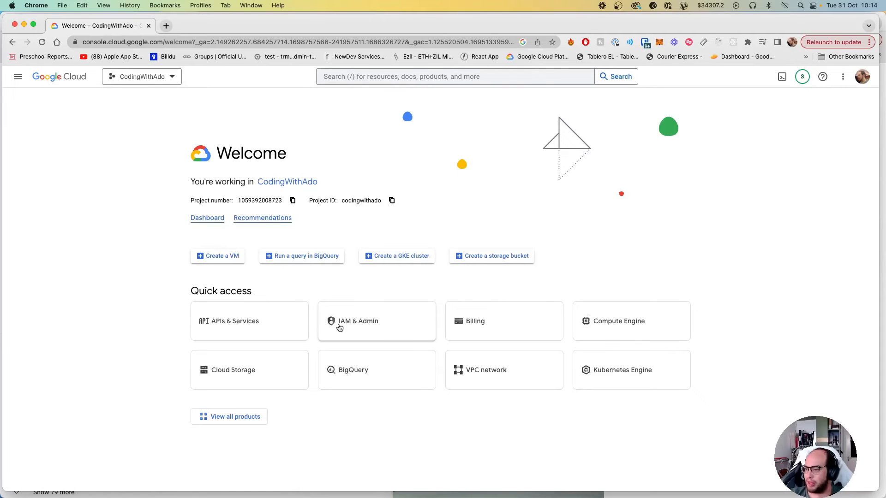
click(17, 76)
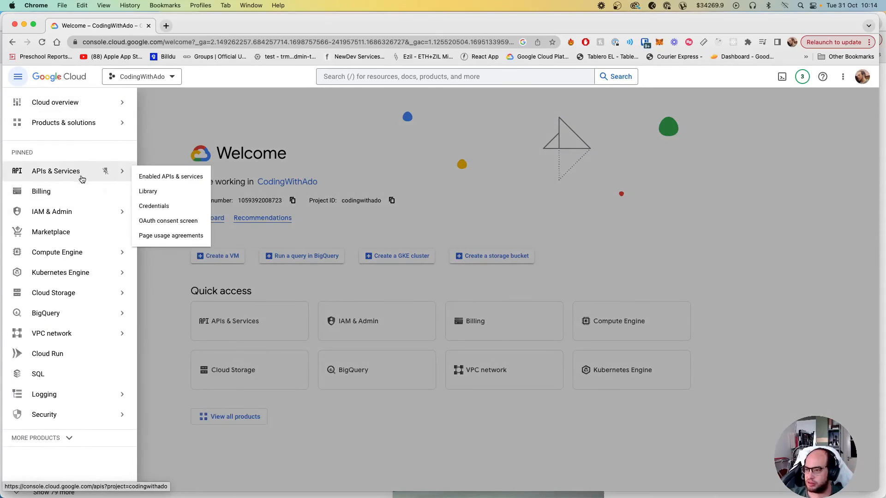
click(154, 206)
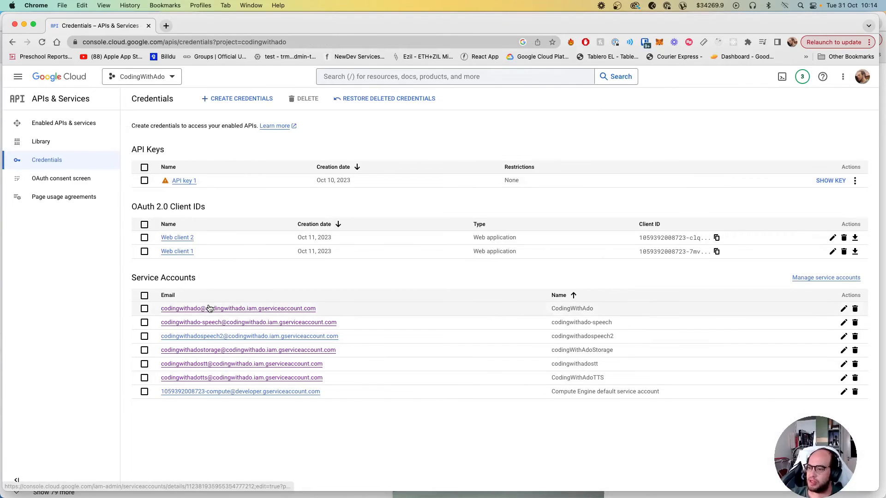
click(237, 98)
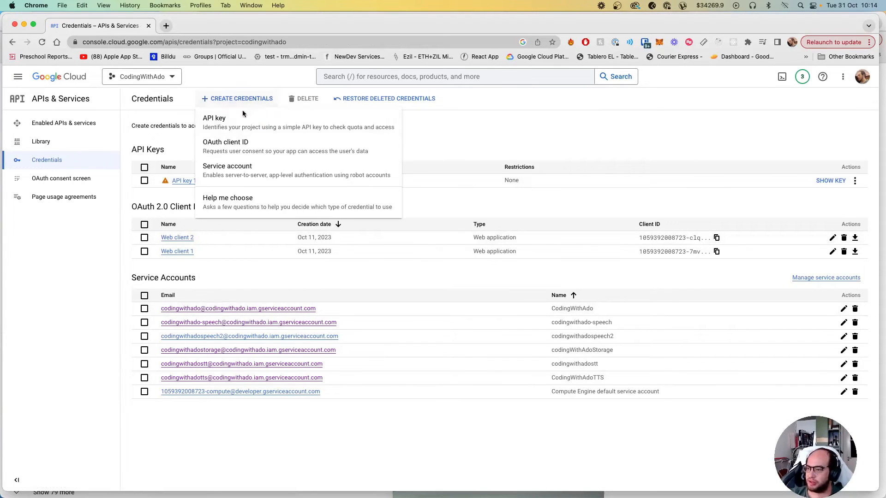
click(227, 166)
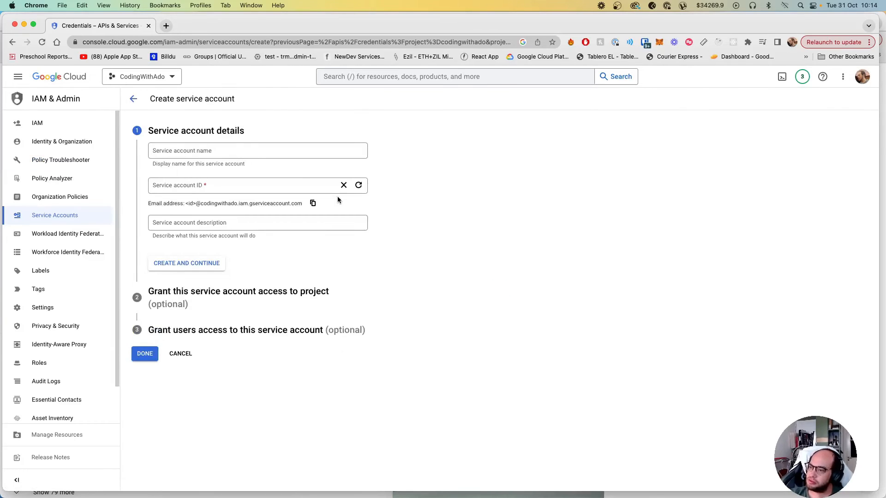
Name the service account 'cloudvision', create it, finish setup and dismiss the survey
click(257, 150)
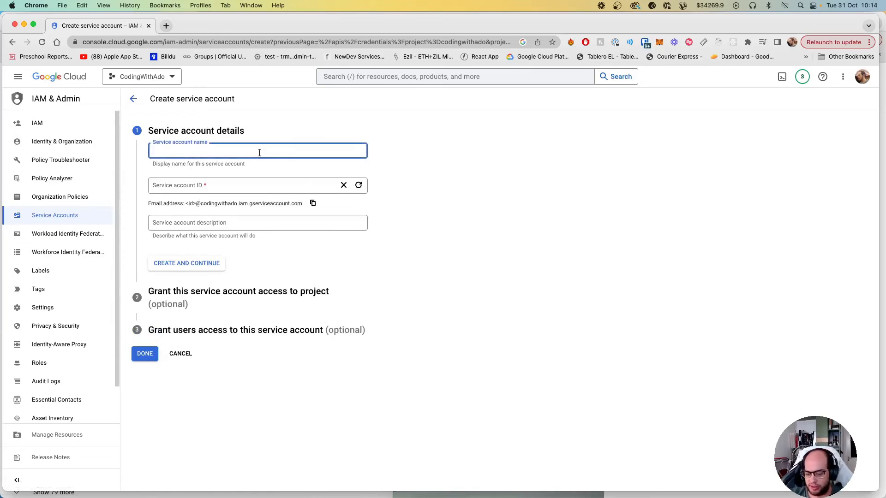
text(cloudy)
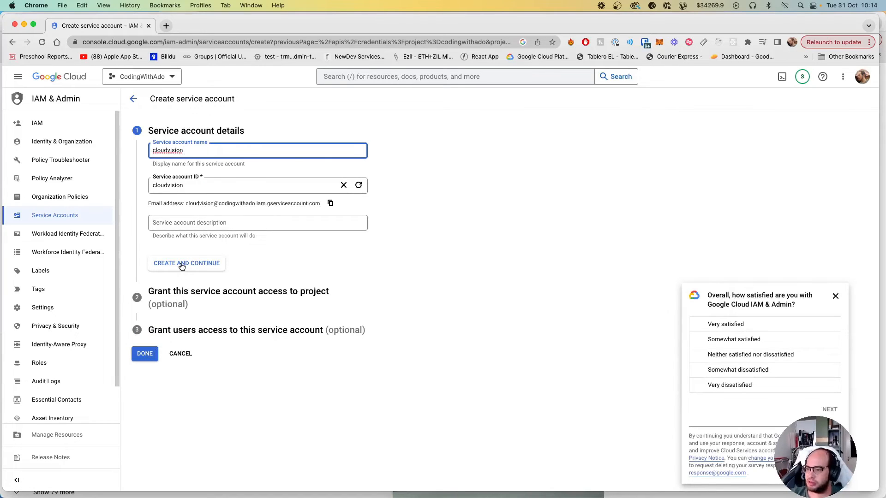
click(186, 262)
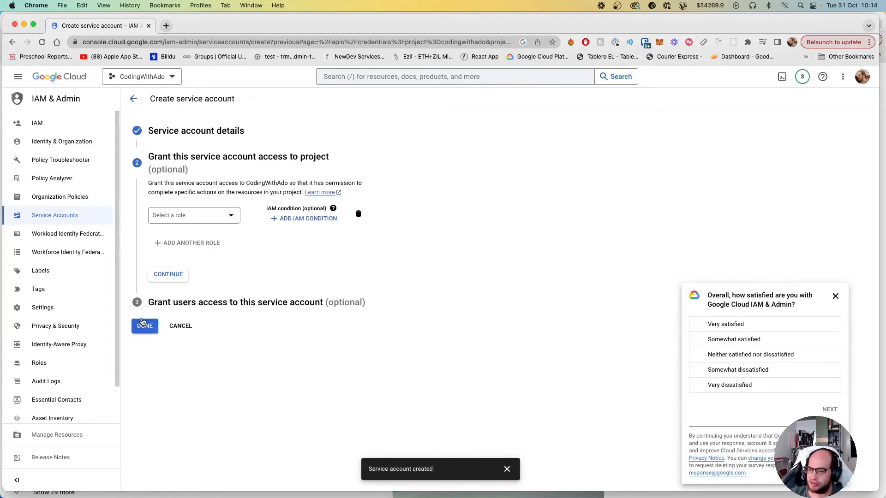
click(144, 327)
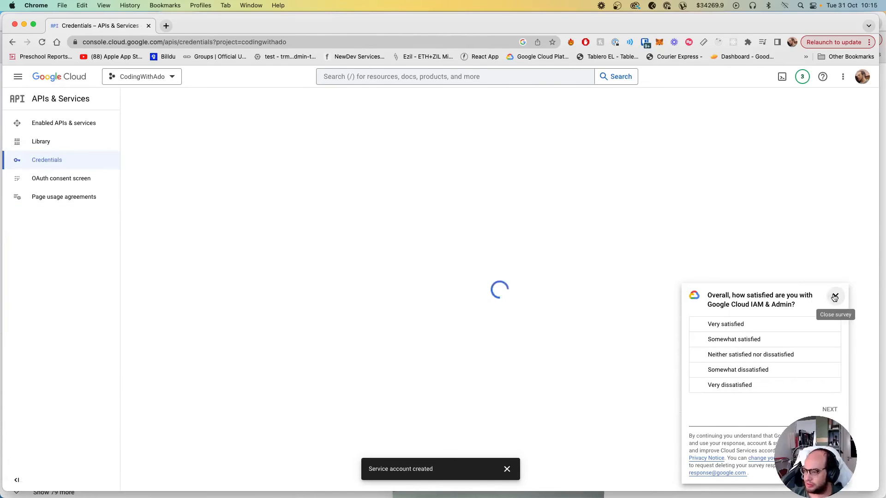
click(835, 297)
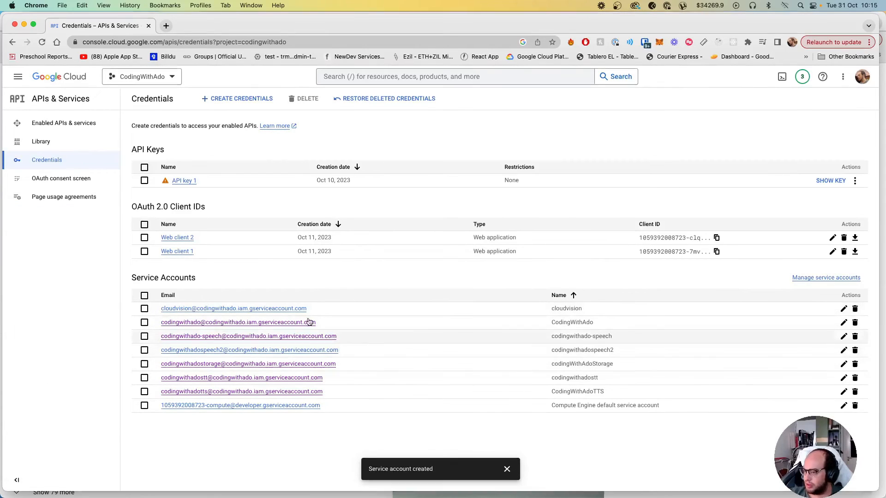
click(63, 123)
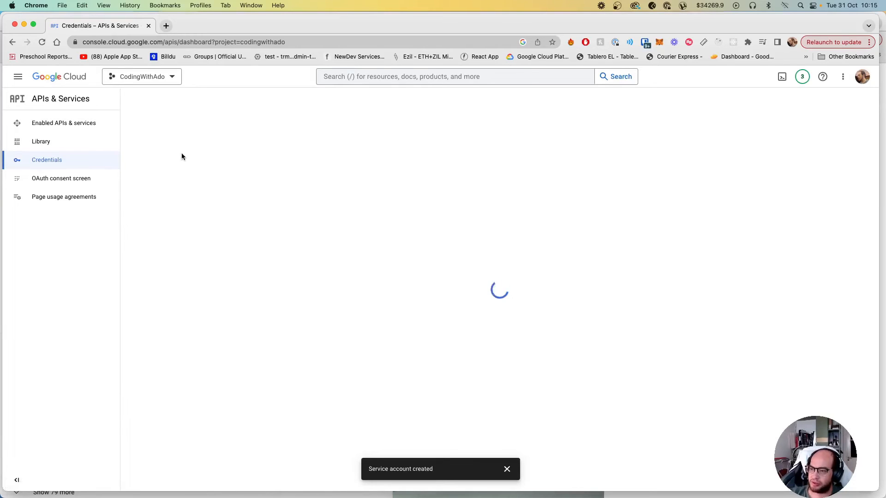
mouse_move(166, 167)
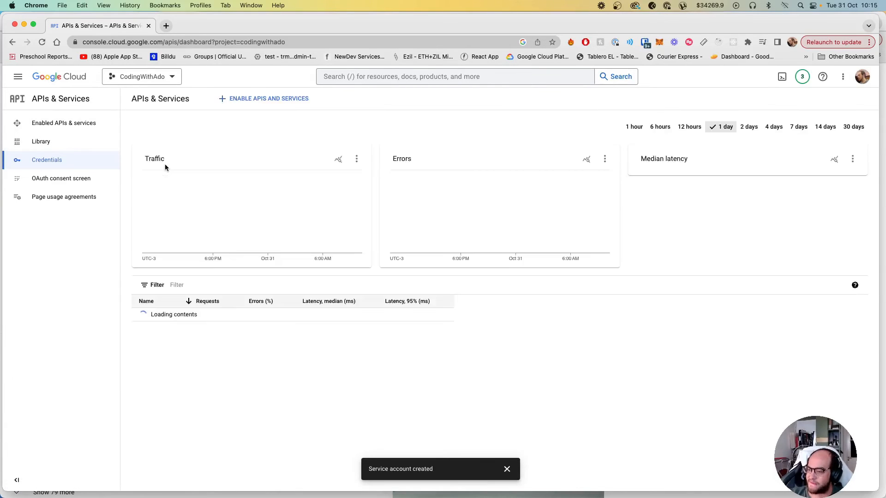
Find Cloud Vision API in the API Library by searching 'clou' and enable it
click(63, 123)
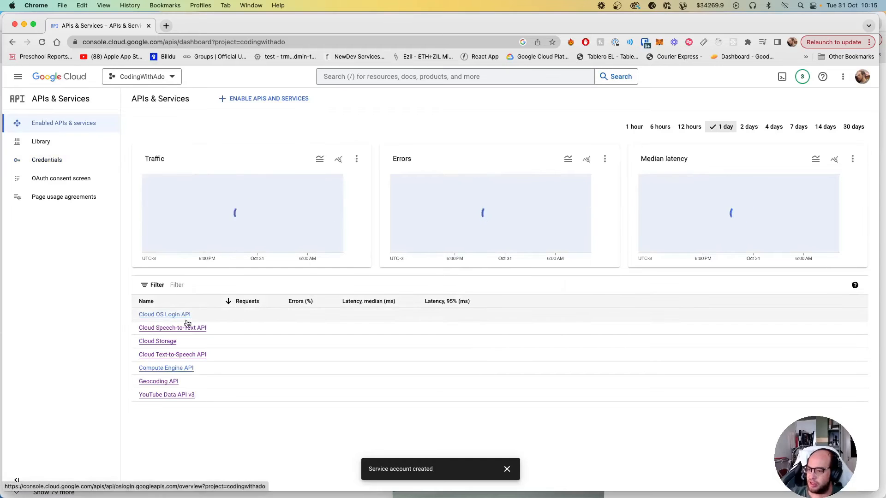
click(41, 141)
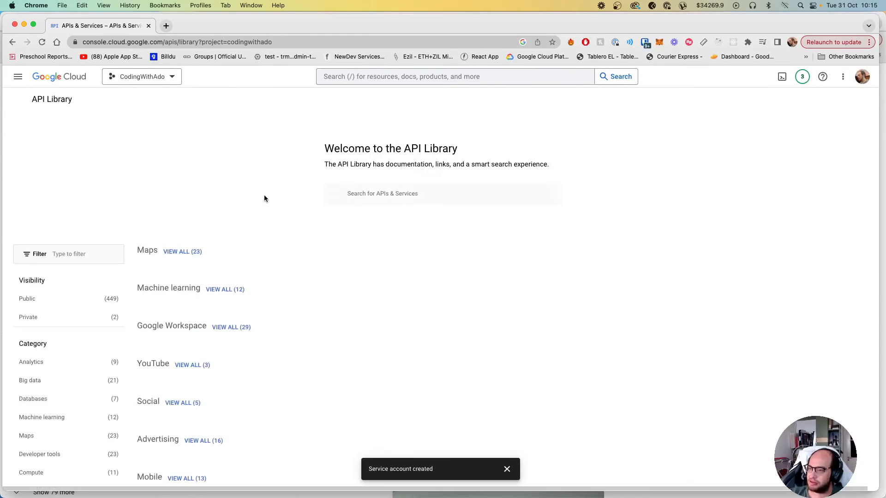
text(cloud vision)
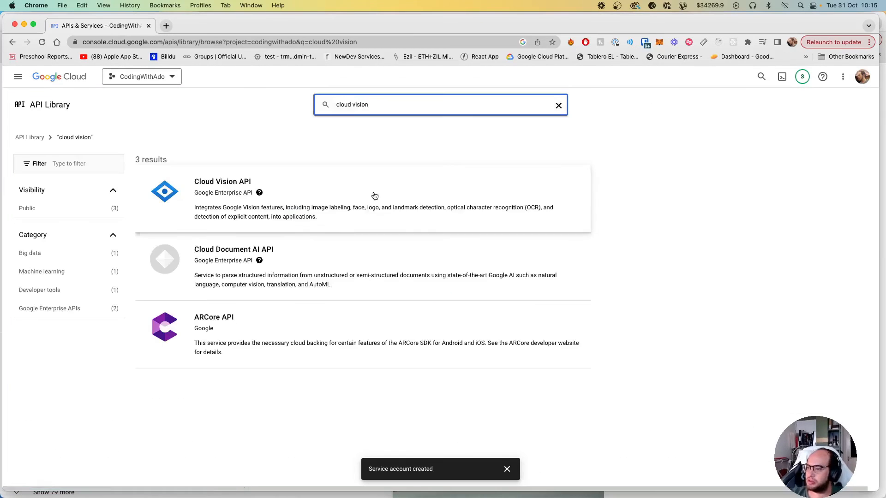
mouse_move(236, 184)
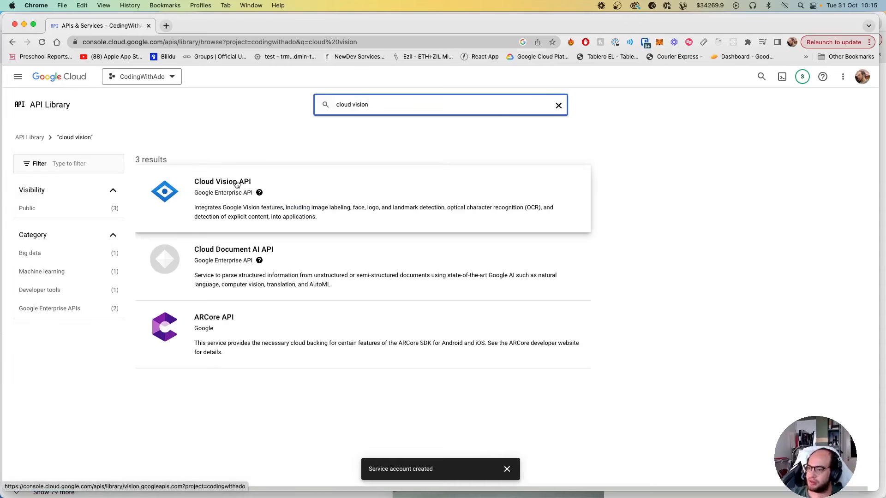
click(222, 182)
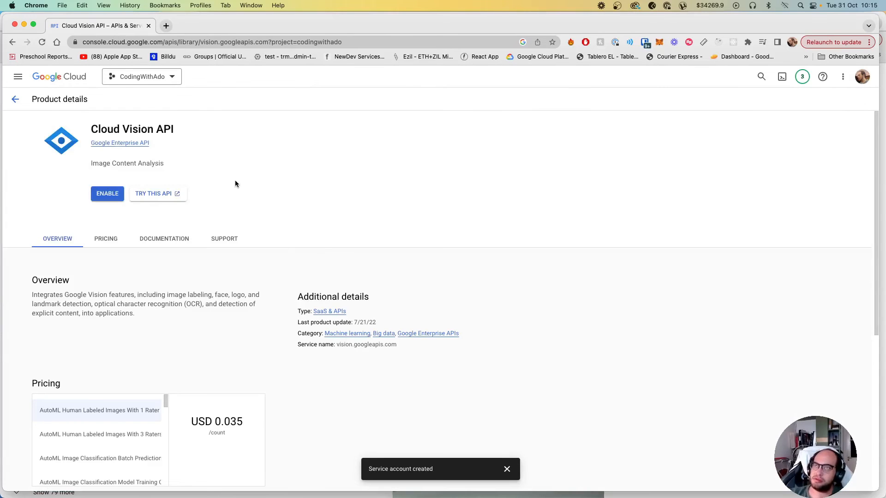
click(106, 194)
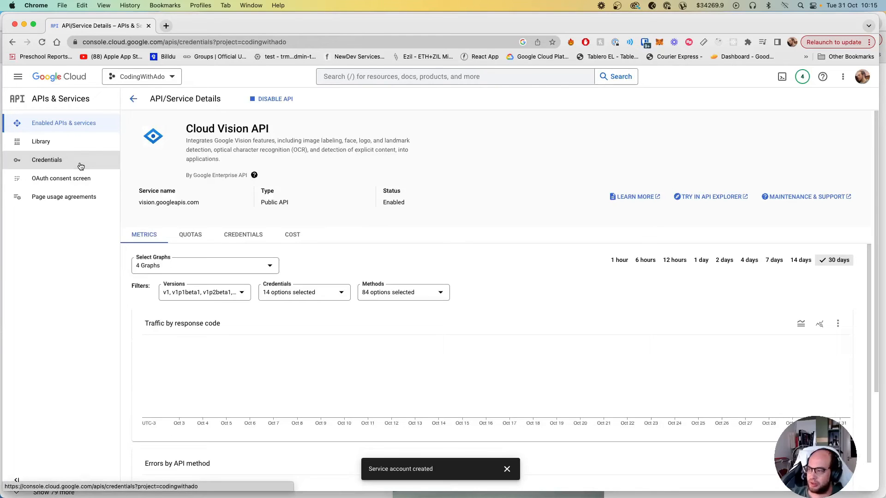
Create a JSON private key for the cloudvision service account, then return to index.js
click(47, 160)
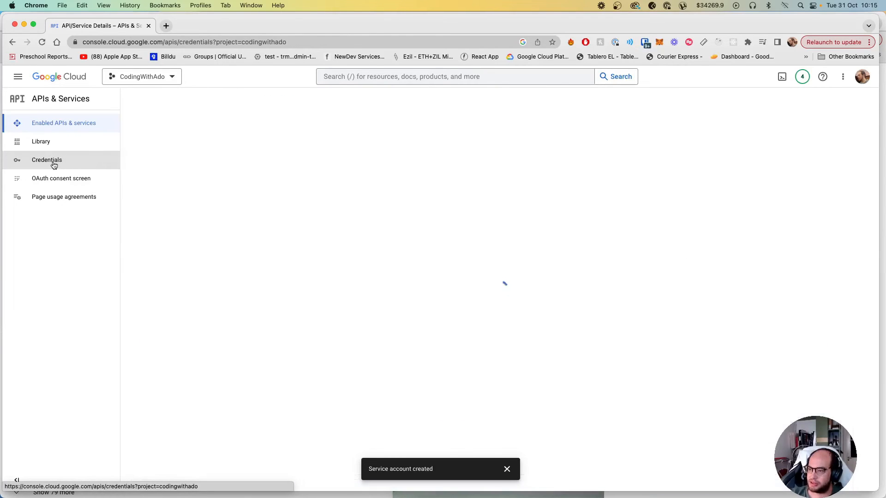
click(46, 160)
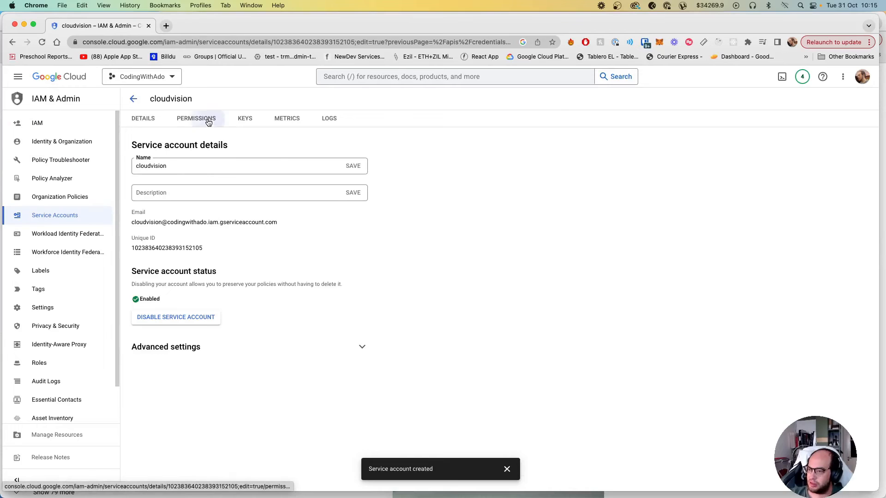
click(197, 118)
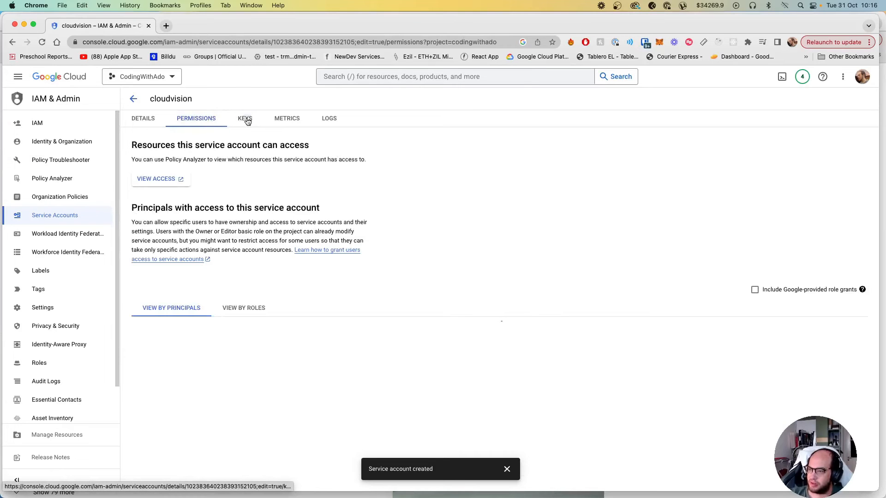
click(245, 118)
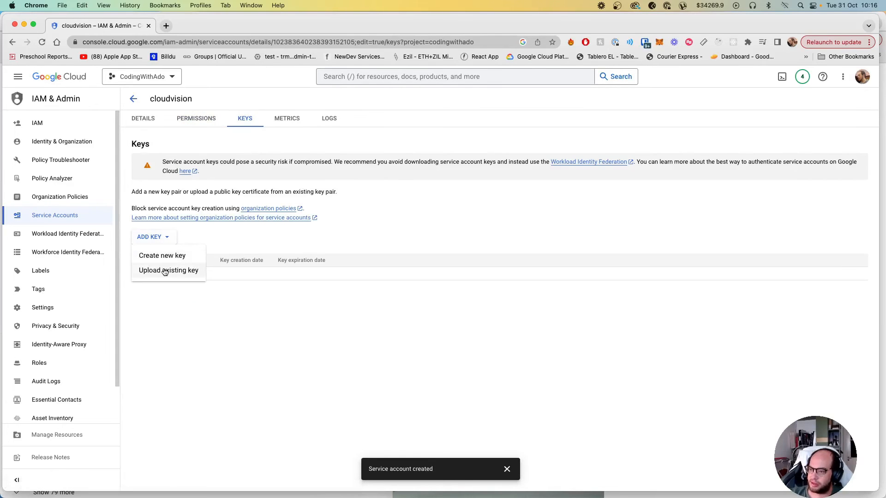
click(162, 256)
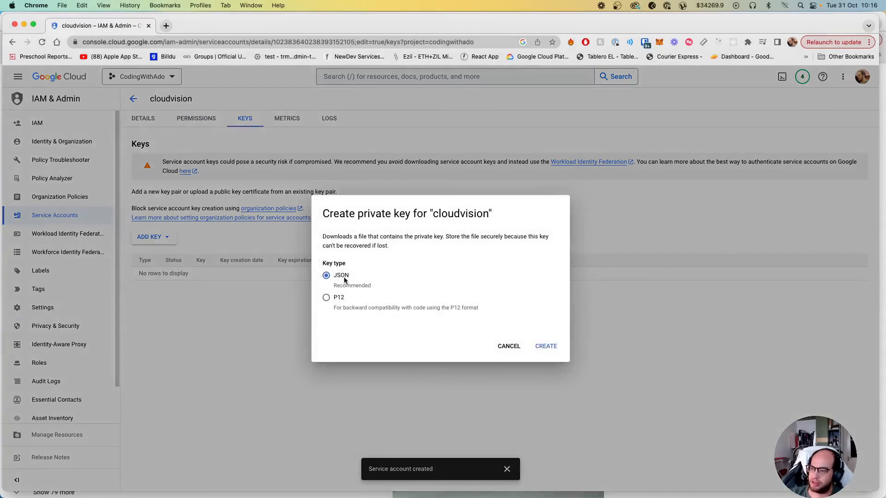
click(545, 346)
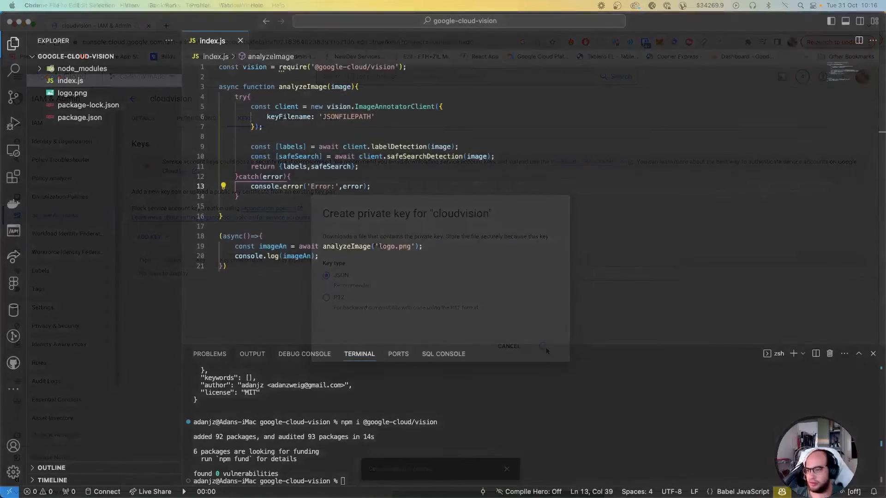
click(508, 347)
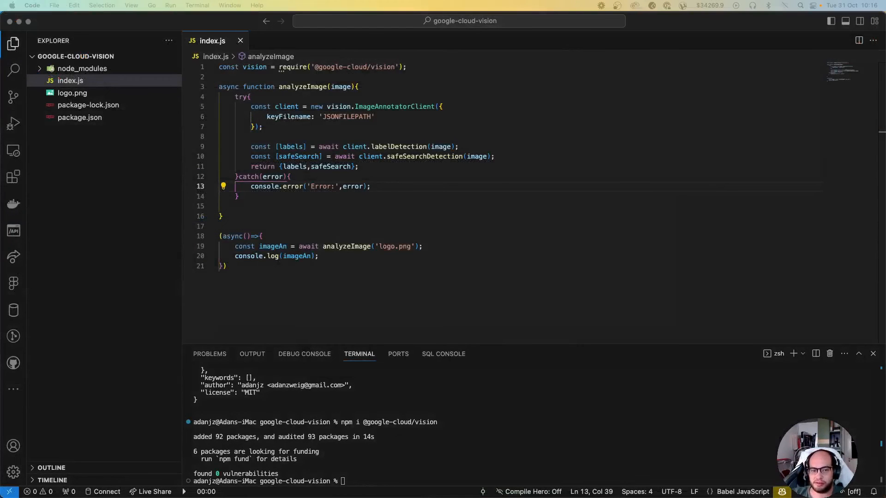